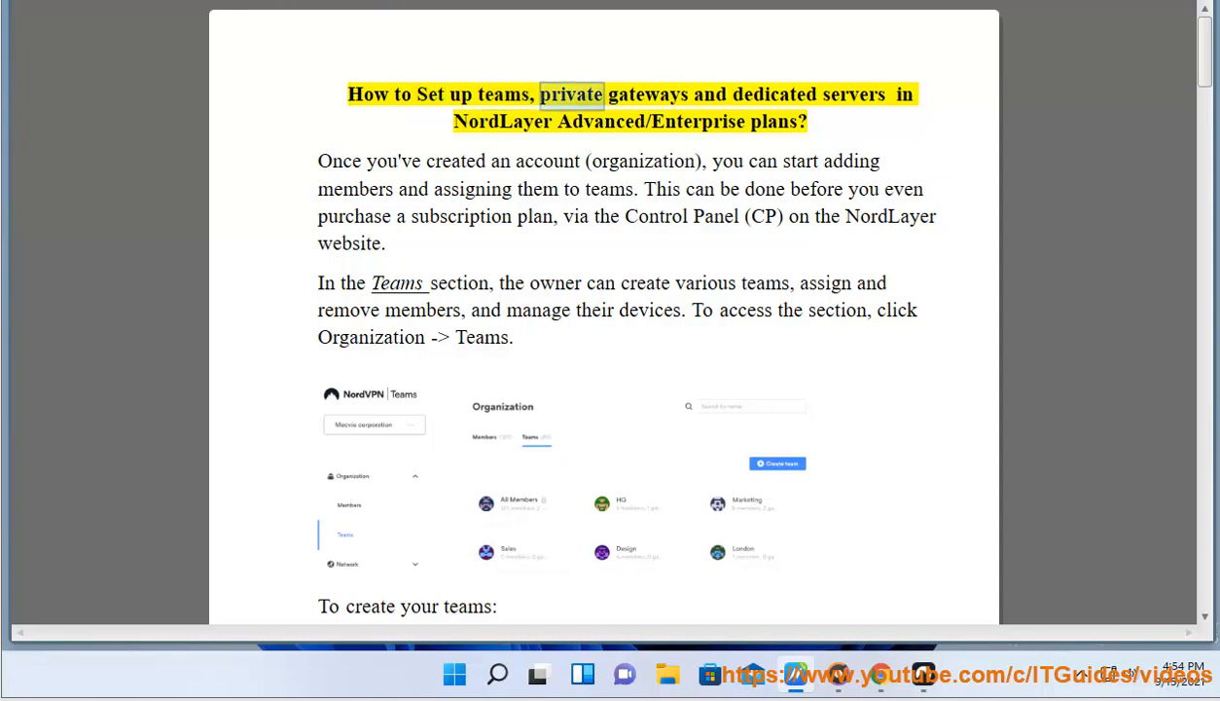
# - Start Read Aloud at the NordLayer guide title and let it voice the intro and Teams paragraphs
pyautogui.doubleClick(506, 123)
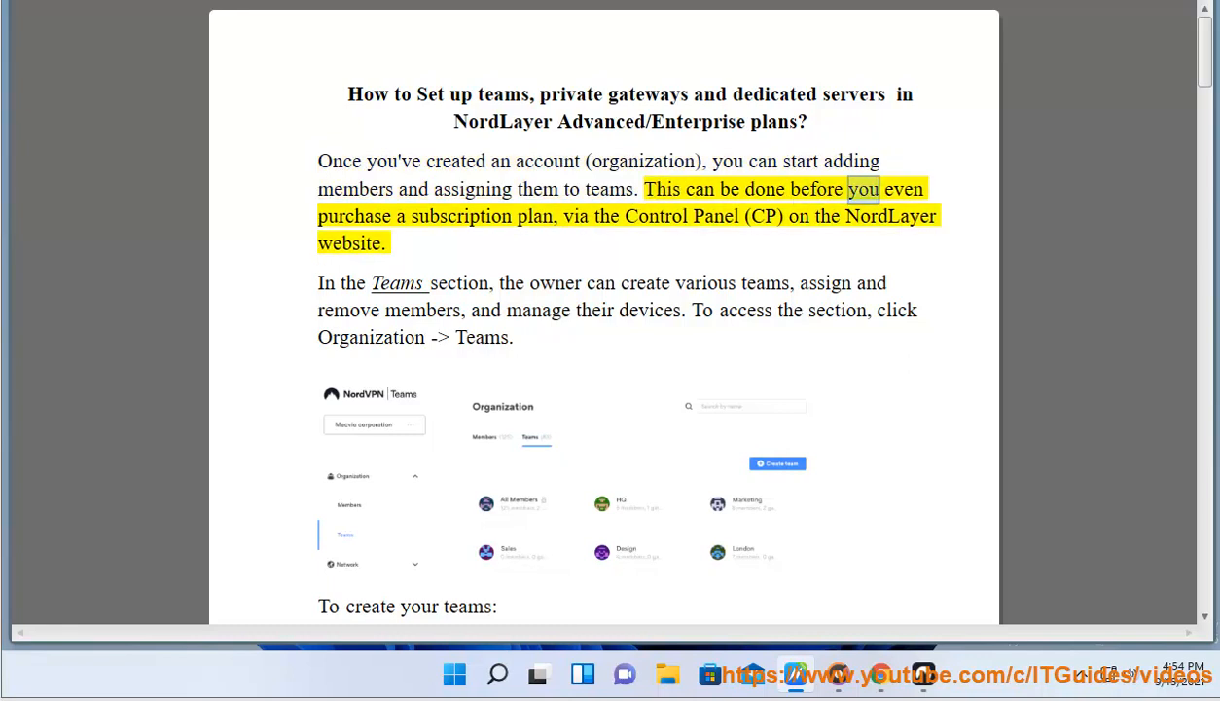
pyautogui.doubleClick(658, 216)
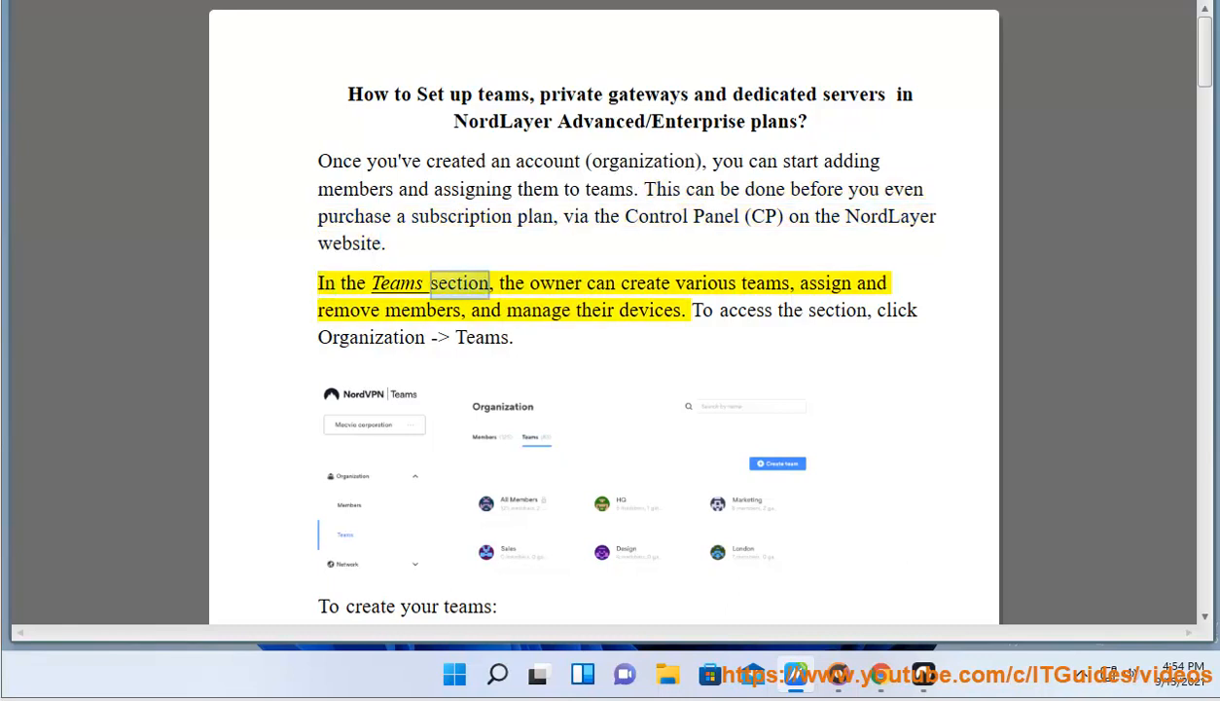
pyautogui.doubleClick(825, 282)
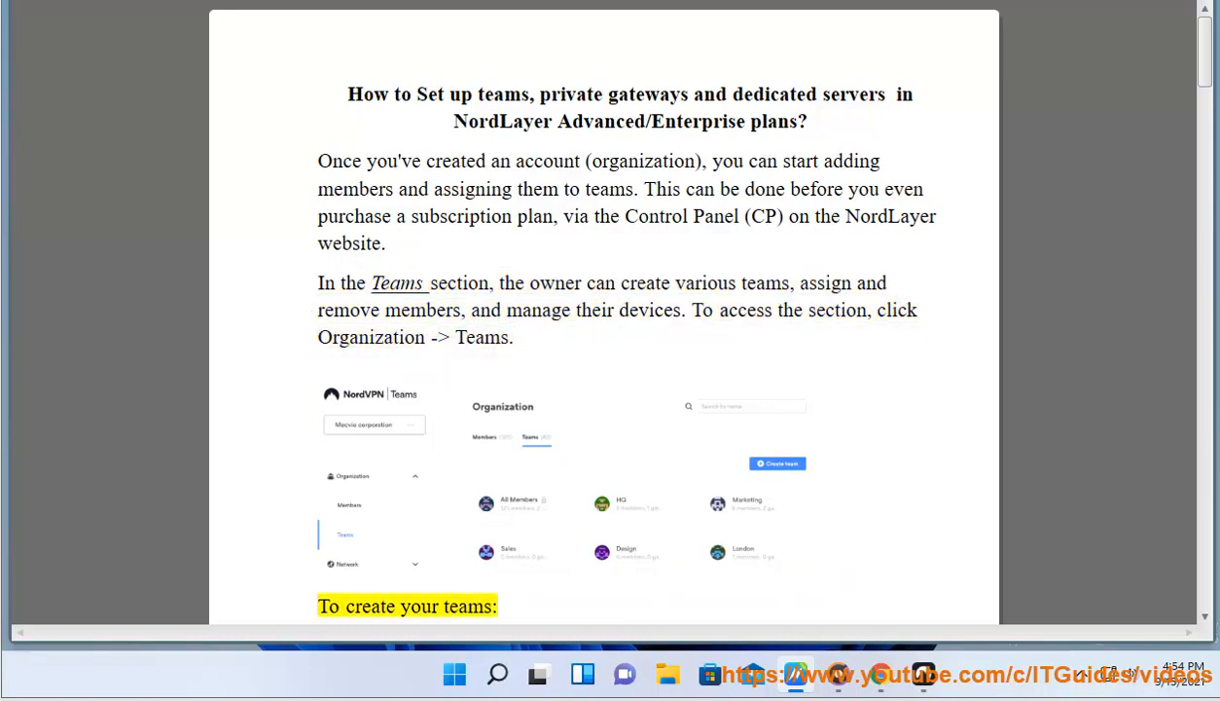
# - Follow the read-aloud through the create-team steps, scrolling the page down with it
pyautogui.scroll(-3)
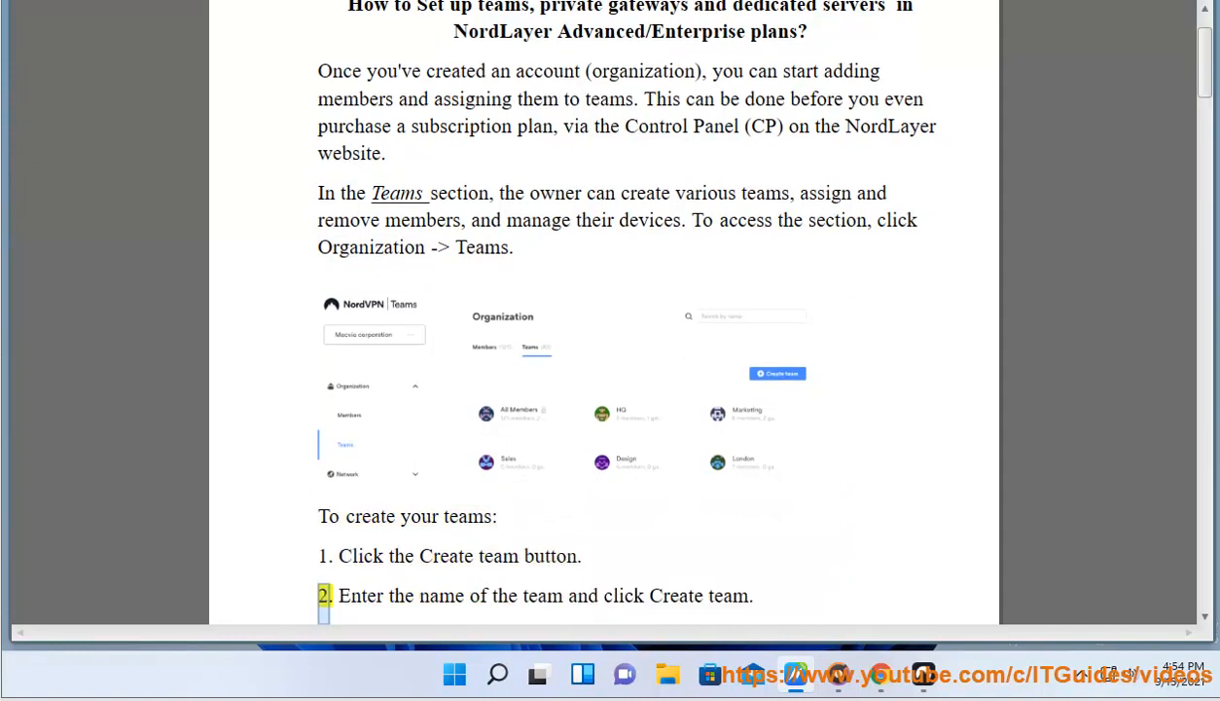
pyautogui.moveTo(339, 596); pyautogui.dragTo(755, 596)
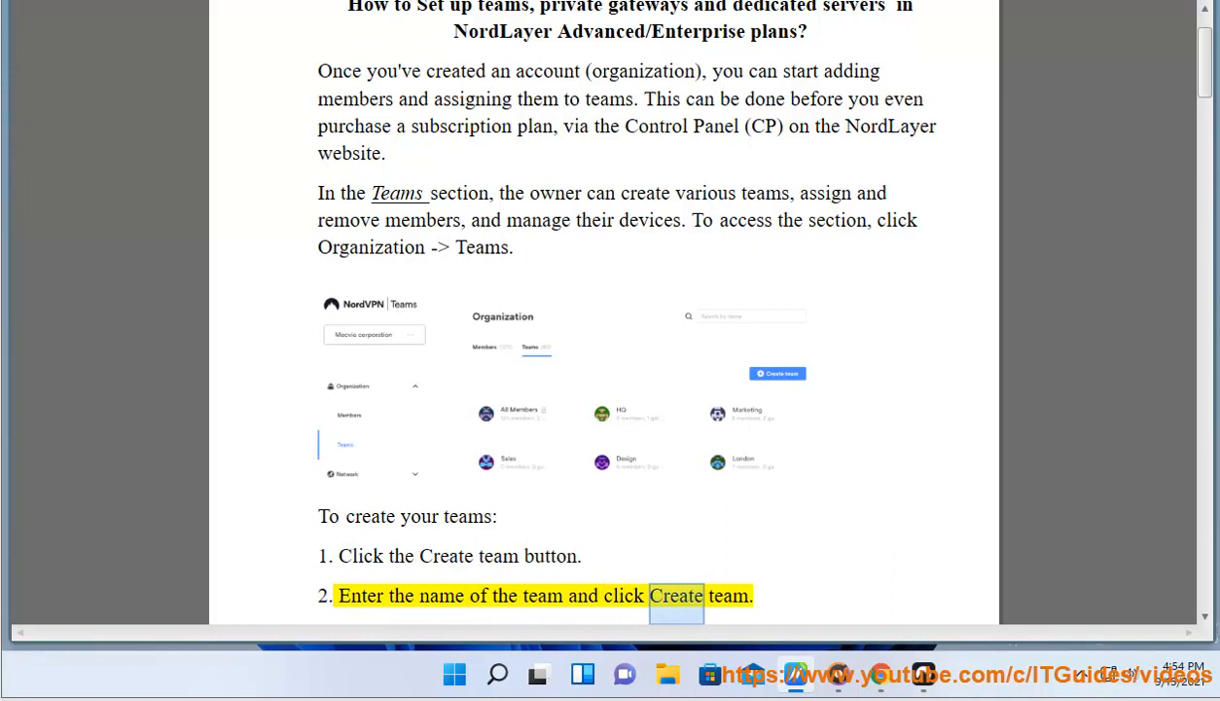
pyautogui.scroll(-3)
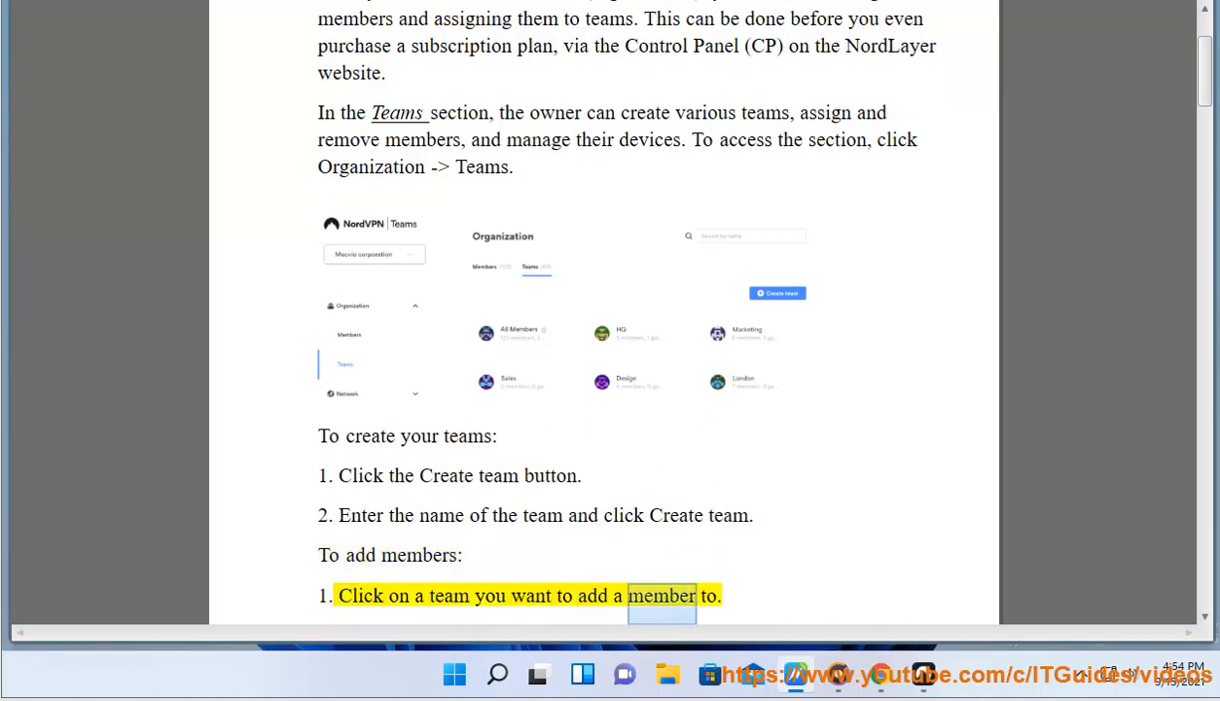
pyautogui.scroll(-3)
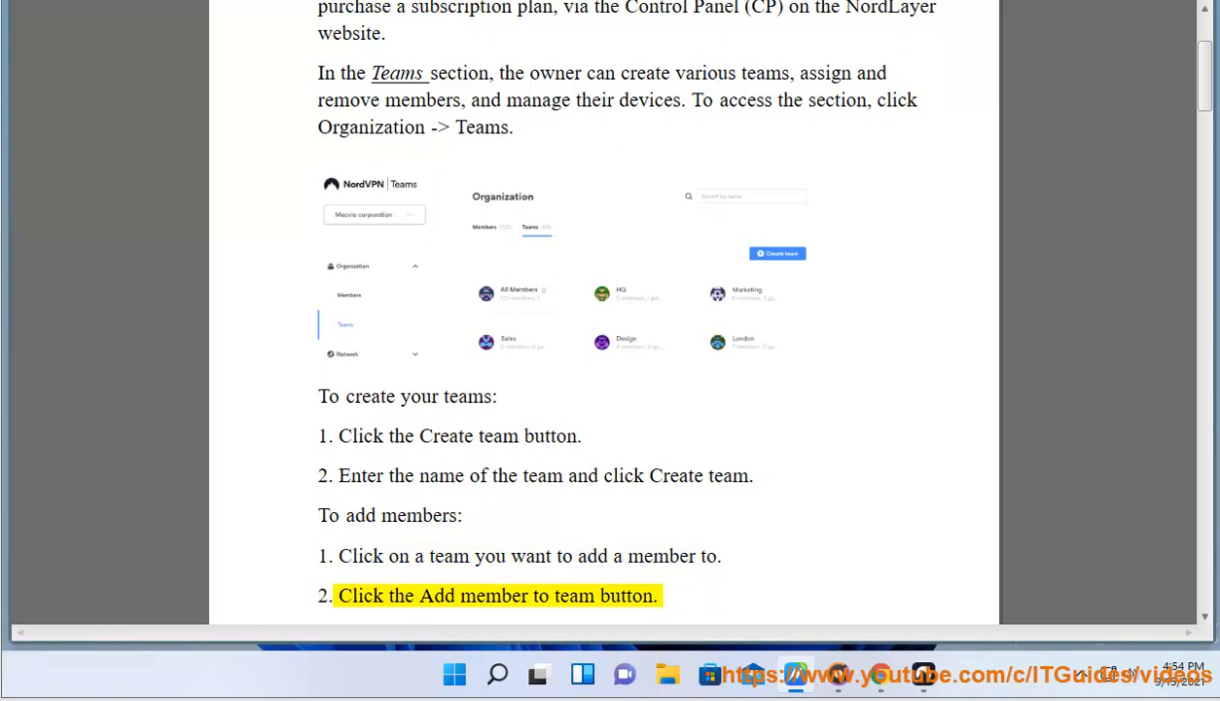
pyautogui.scroll(-3)
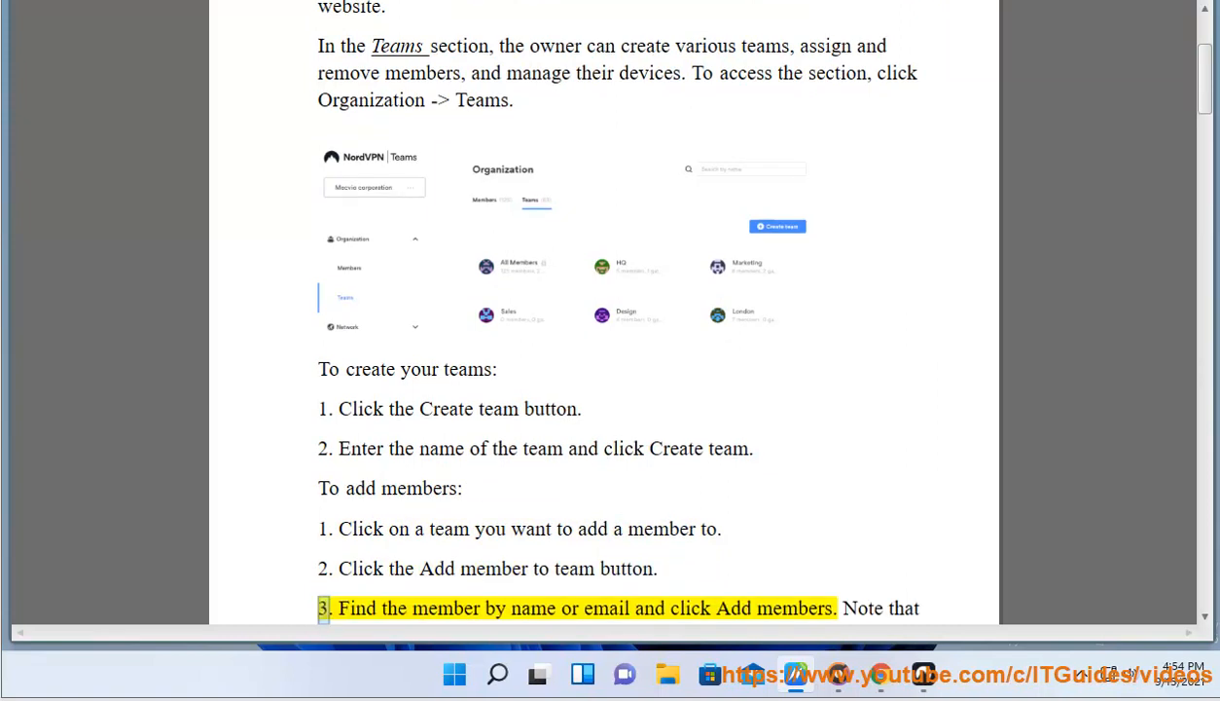
# - Continue read-aloud through the three add-member steps to the remove-member heading
pyautogui.doubleClick(792, 608)
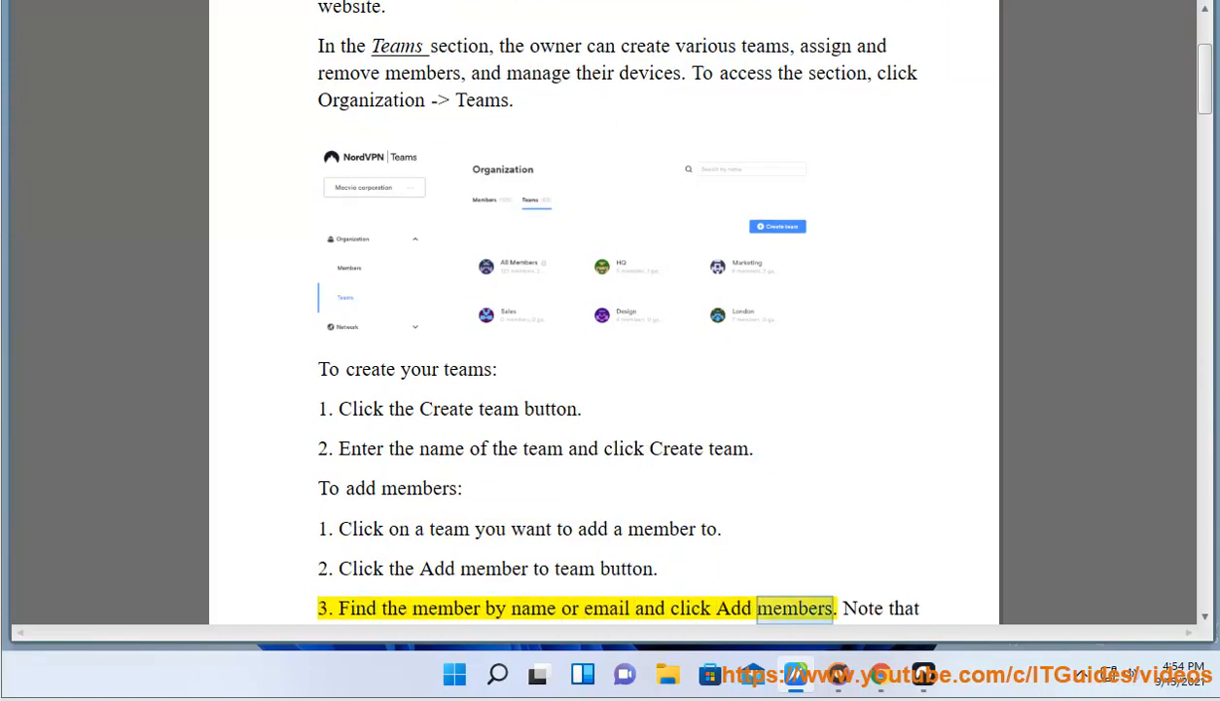
pyautogui.scroll(-3)
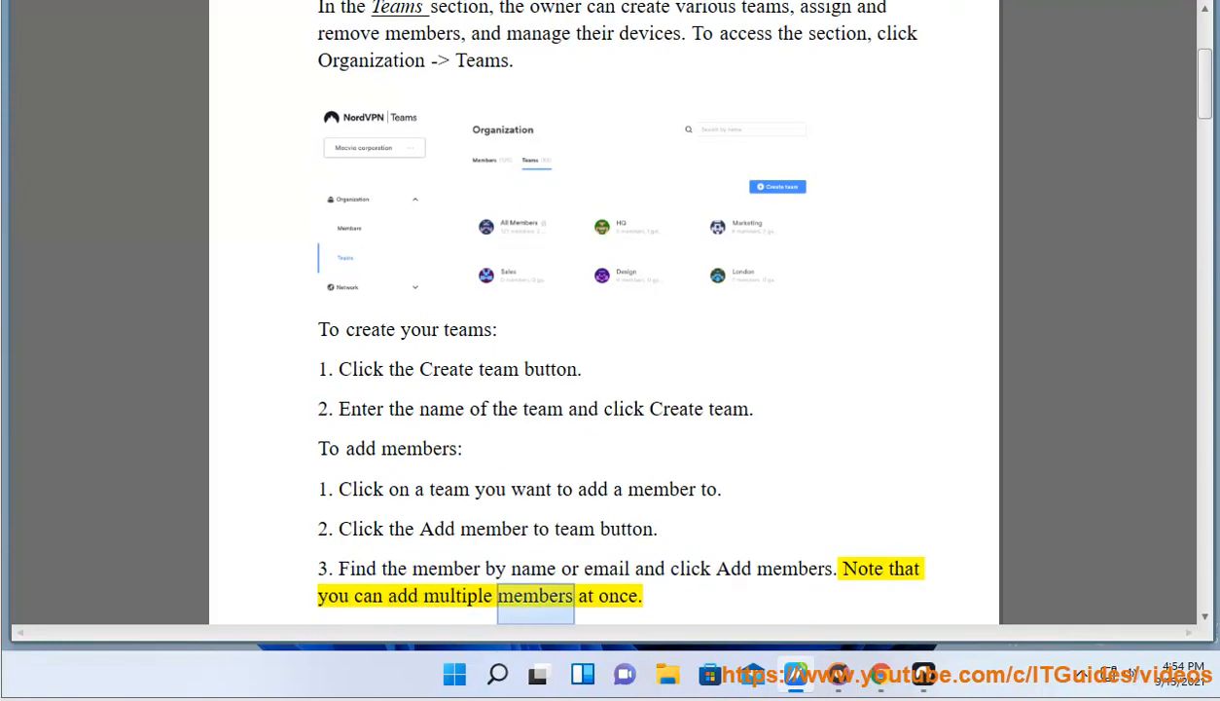
pyautogui.scroll(-3)
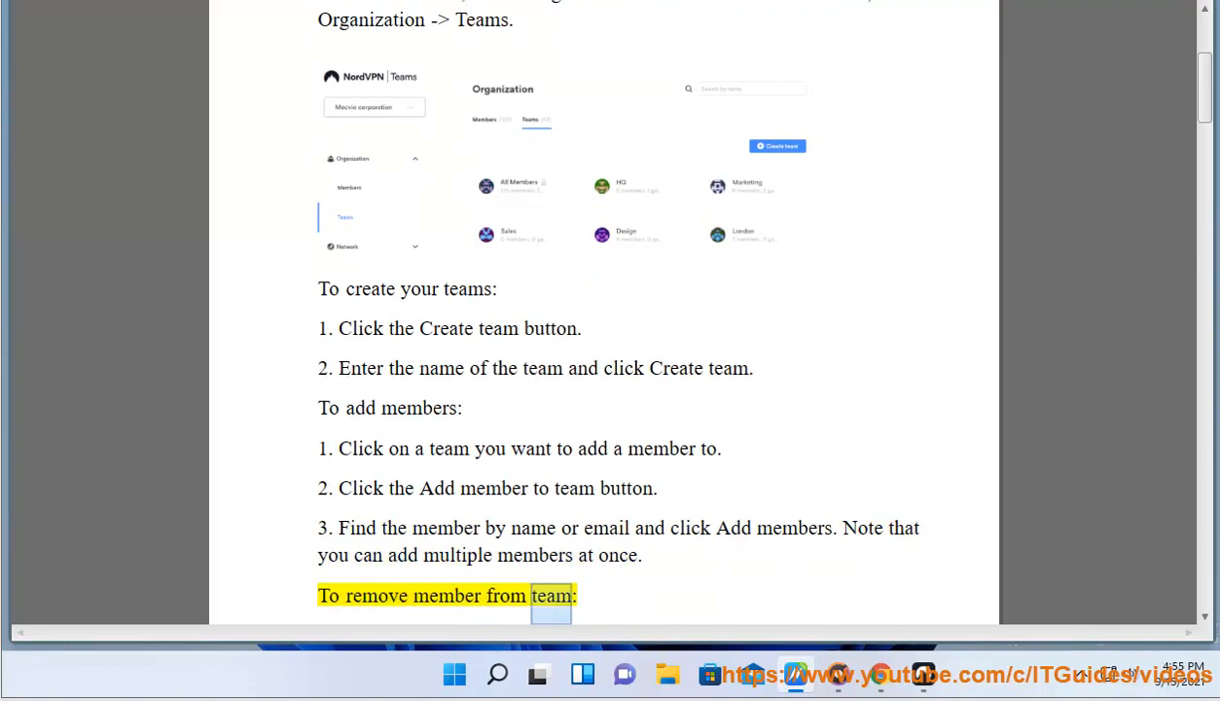
# - Scroll past the page break as the remove-member and add-to-gateway steps are read aloud
pyautogui.scroll(-3)
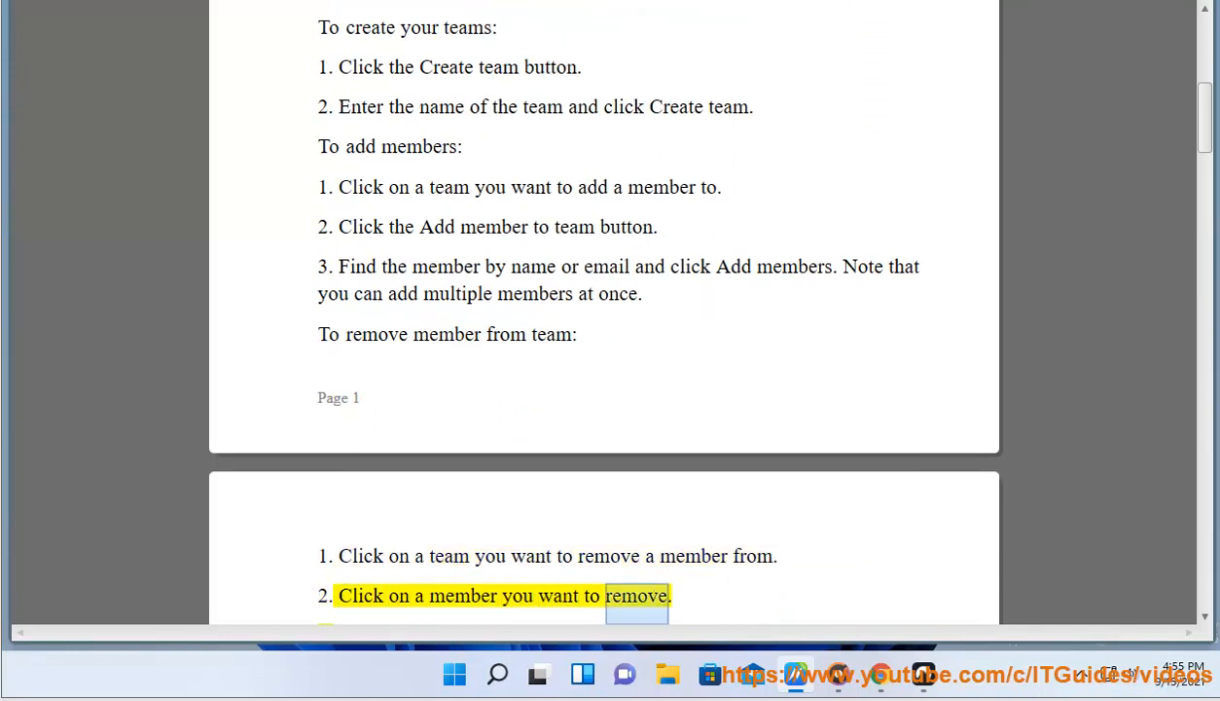
pyautogui.scroll(-3)
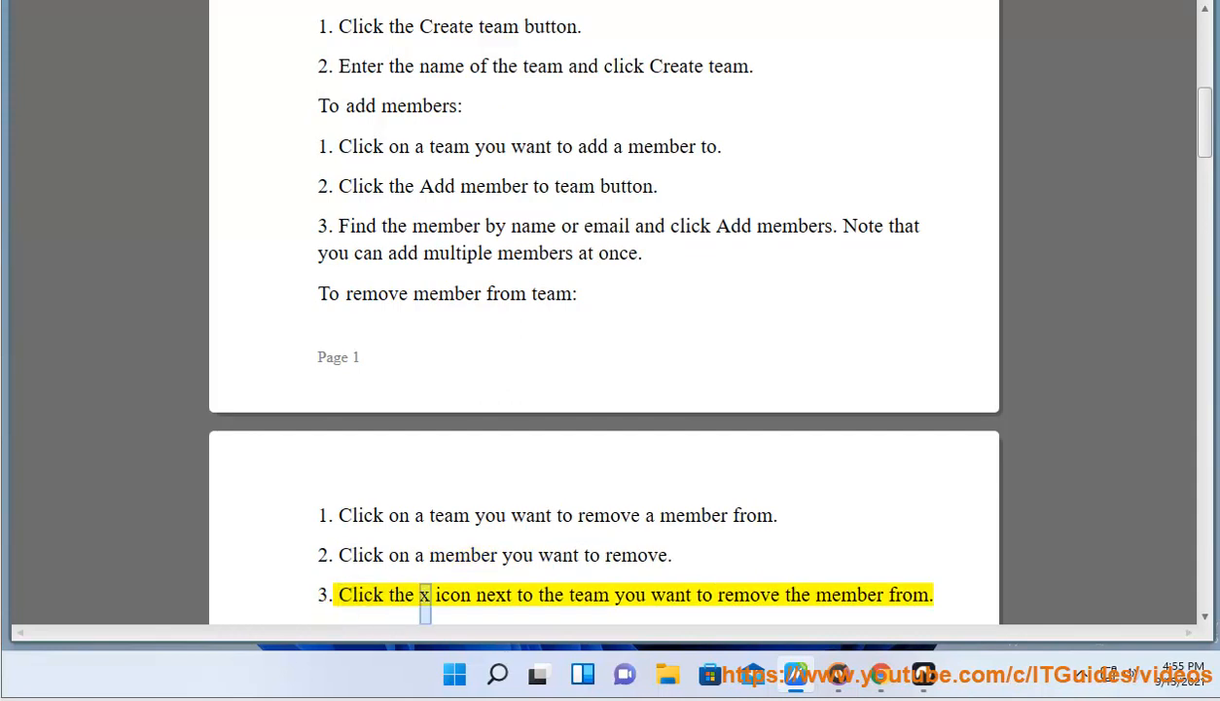
pyautogui.scroll(-3)
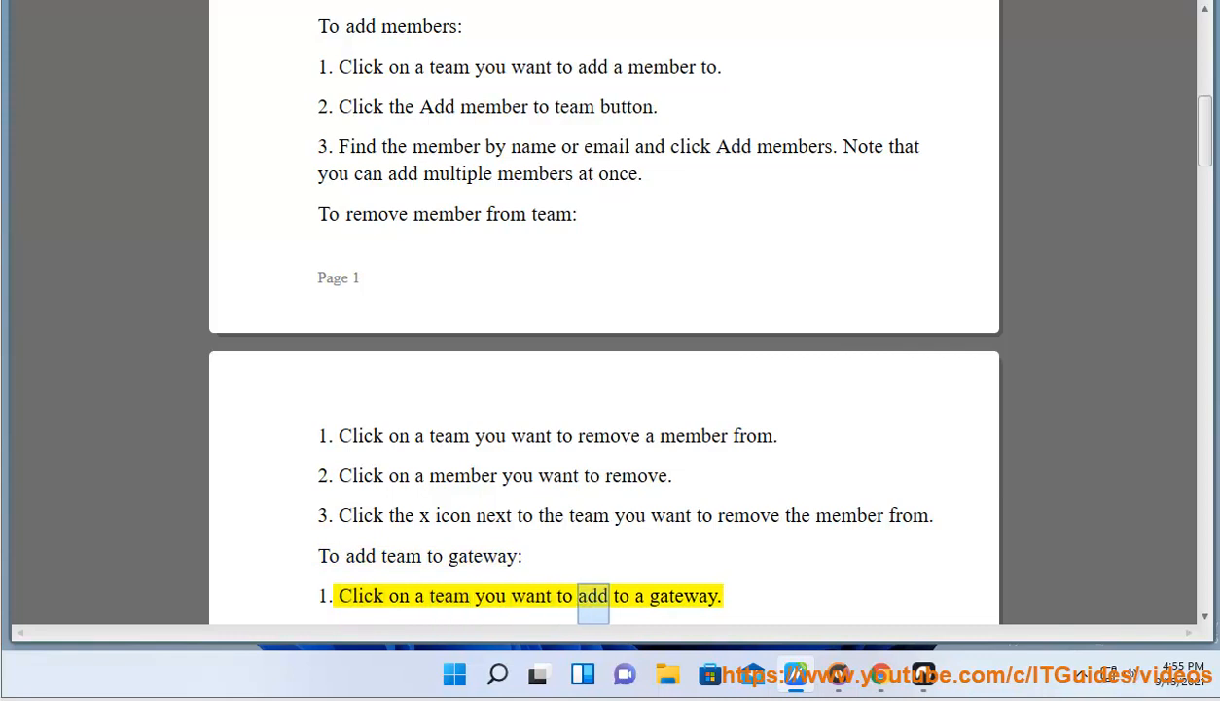
pyautogui.scroll(-3)
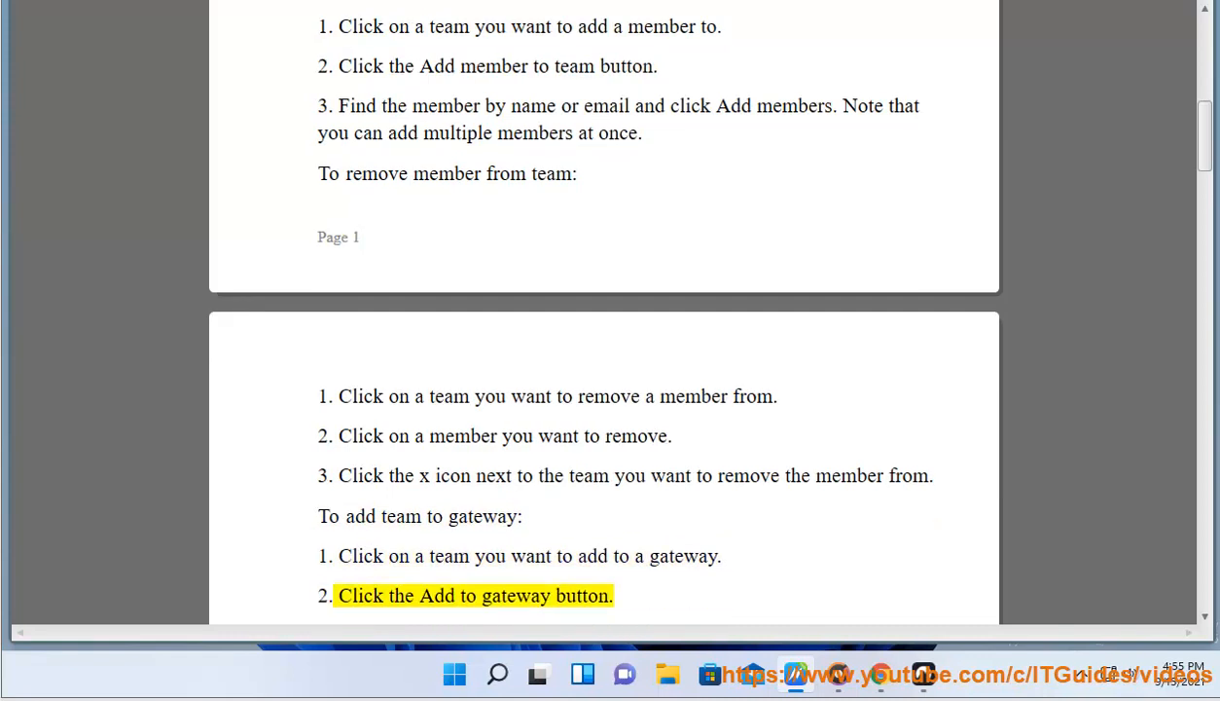
pyautogui.scroll(-3)
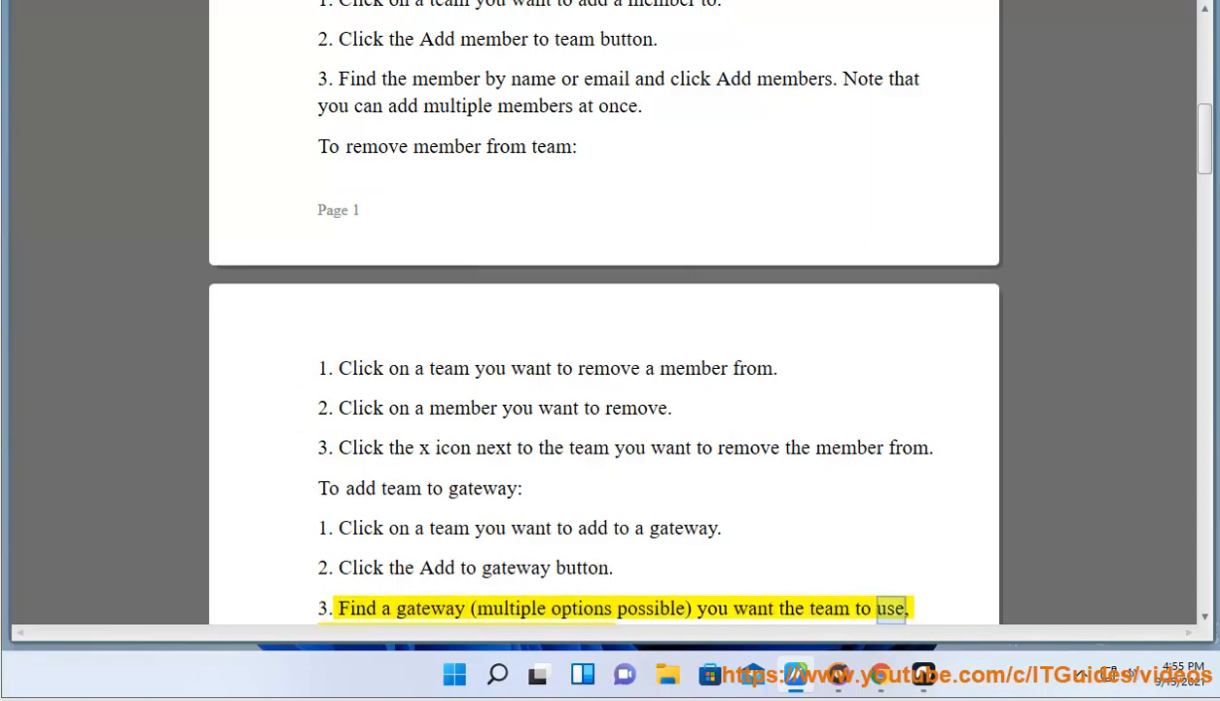
pyautogui.scroll(-3)
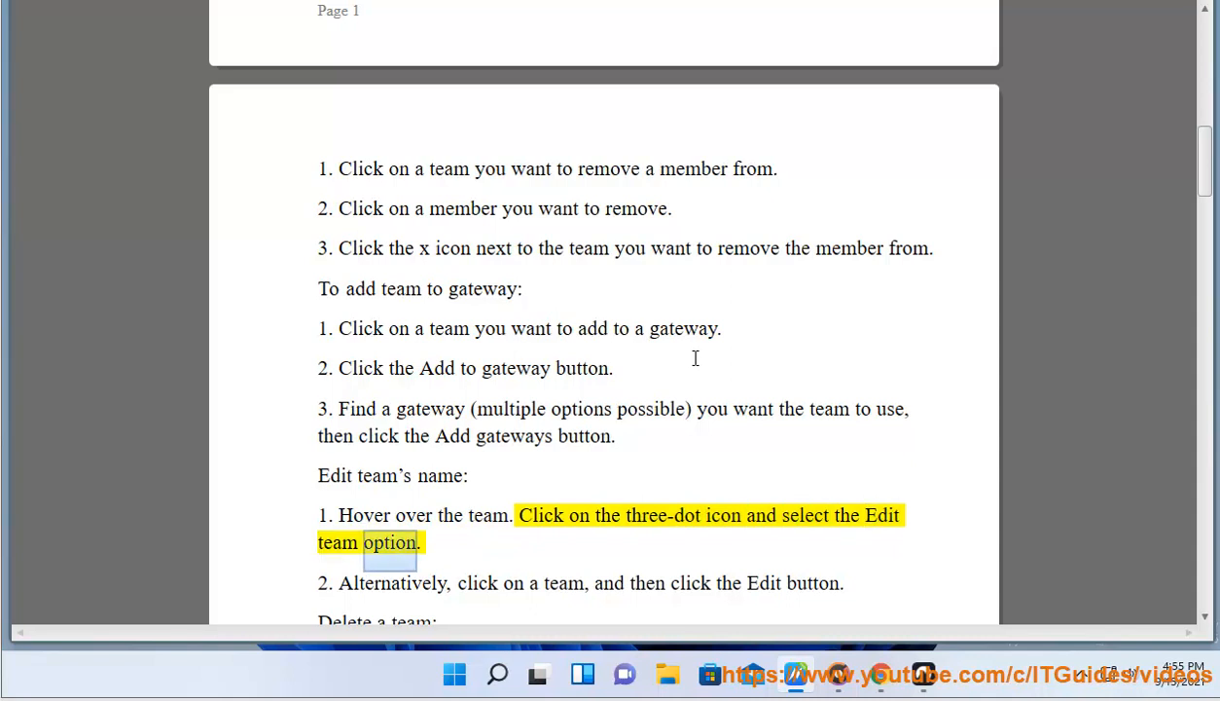
# - Scroll along as the edit-name, delete-team and search-field paragraphs are read aloud
pyautogui.scroll(-3)
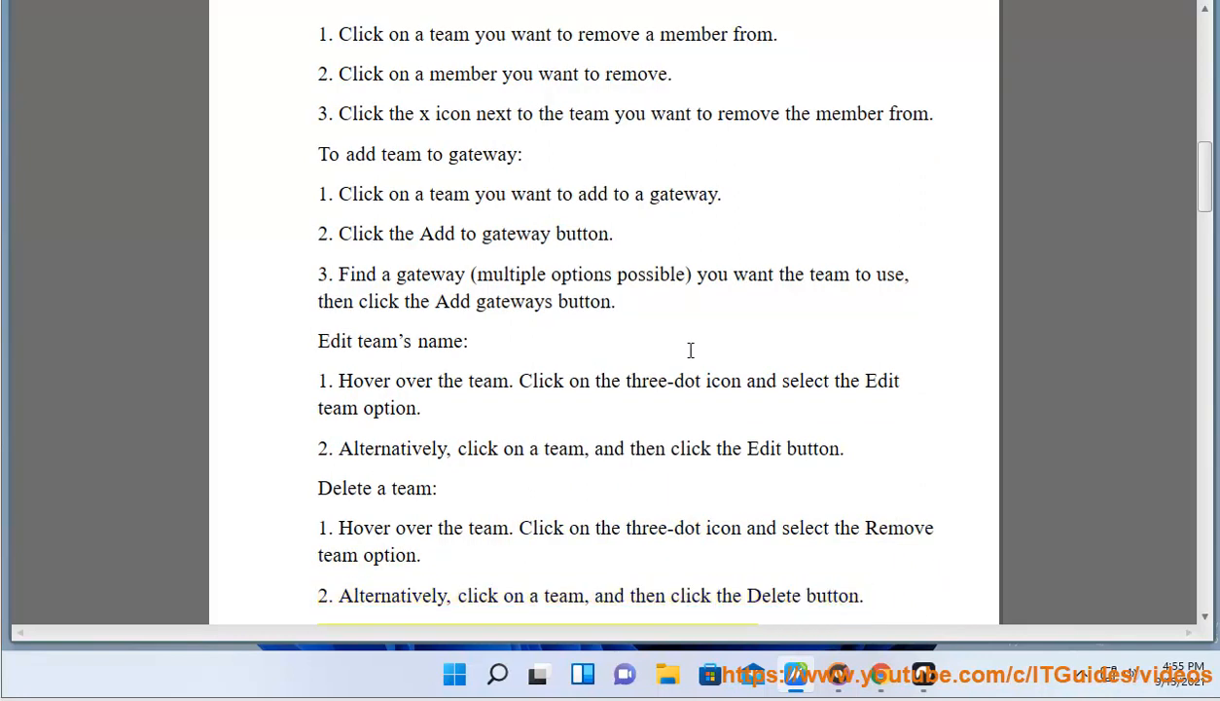
pyautogui.scroll(-3)
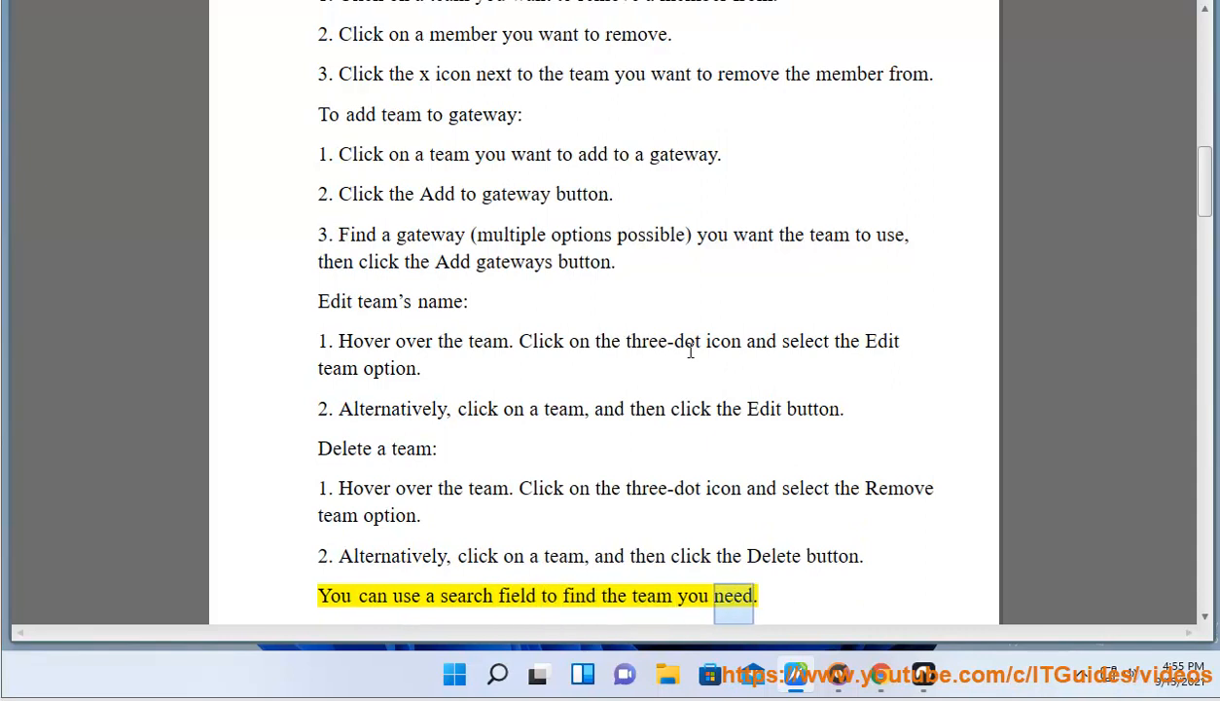
pyautogui.scroll(-3)
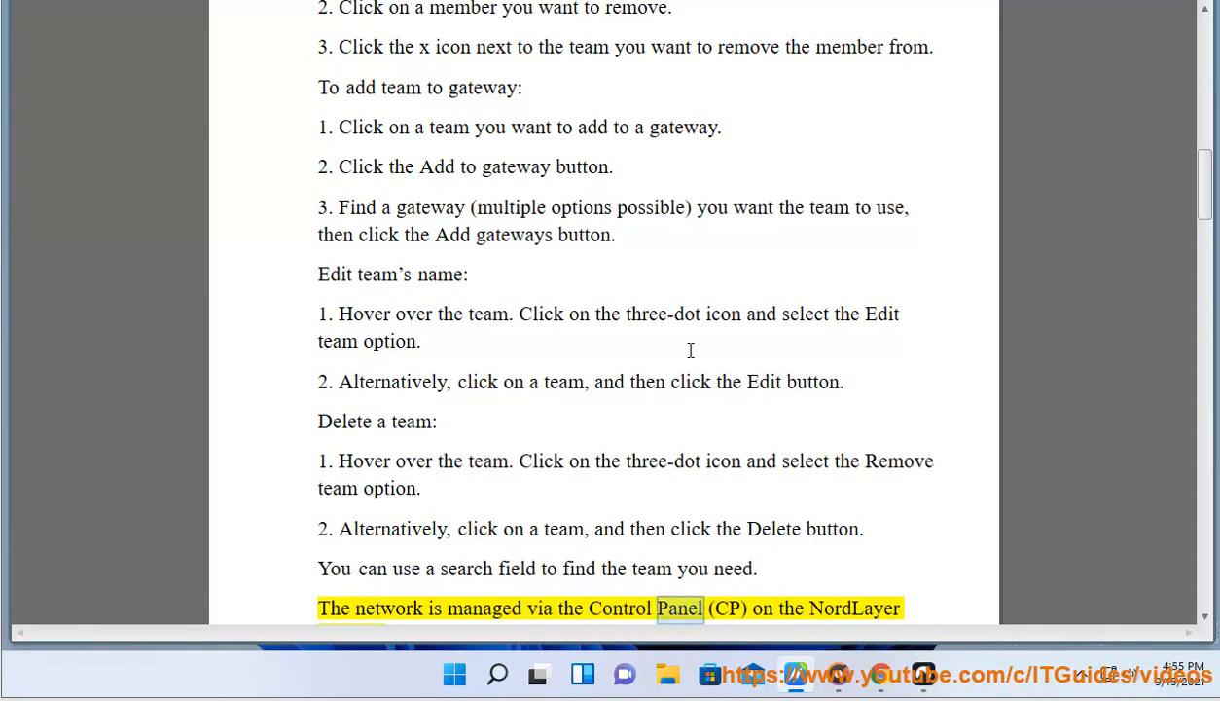
pyautogui.scroll(-3)
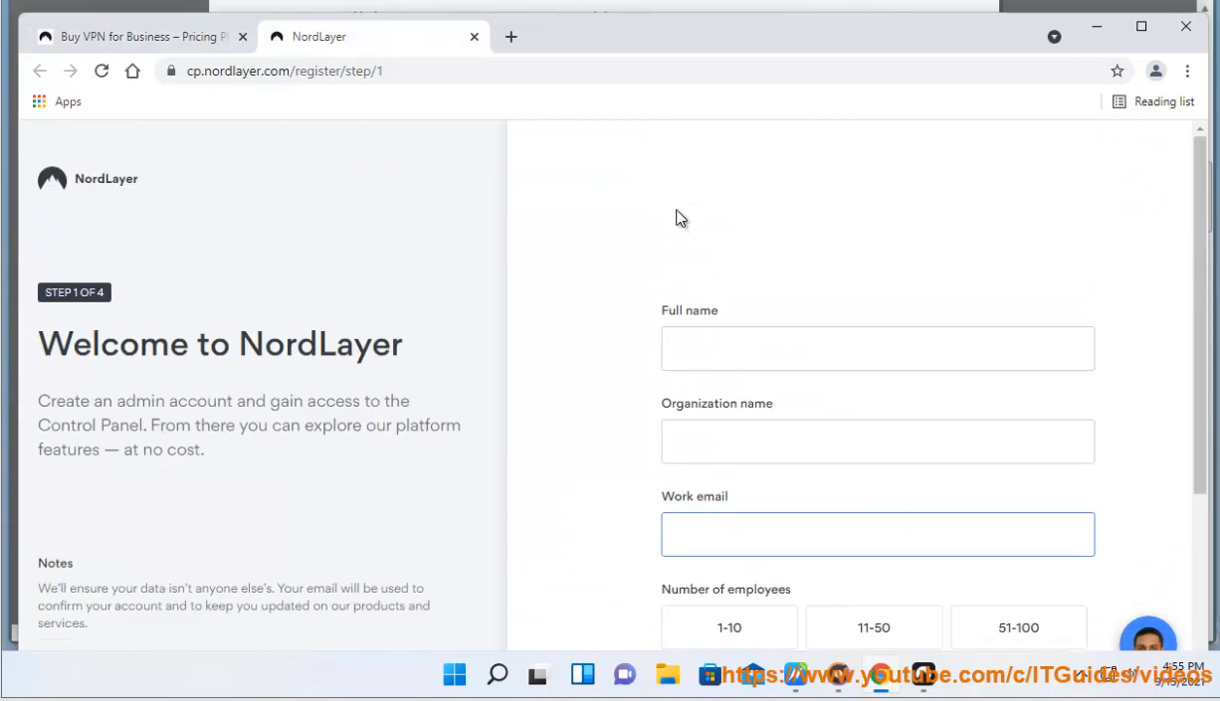
# - On the NordLayer sign-up page in Chrome, switch to the organization ID login page
pyautogui.scroll(-3)
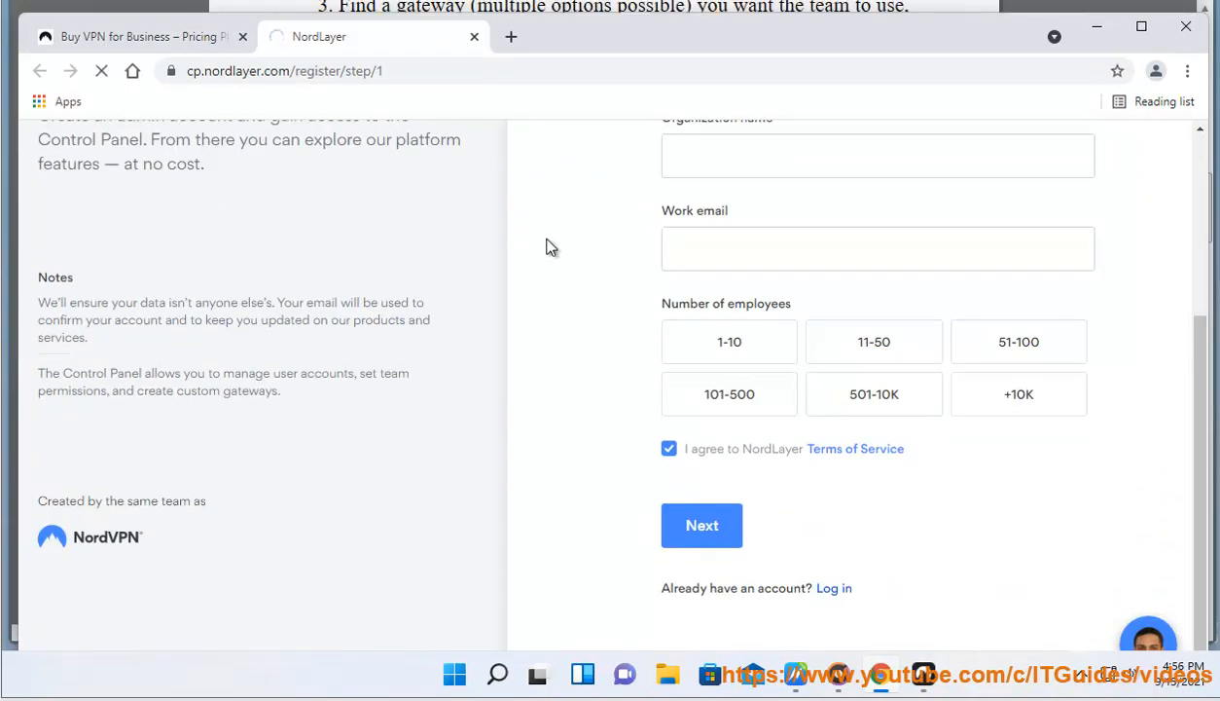
pyautogui.click(833, 588)
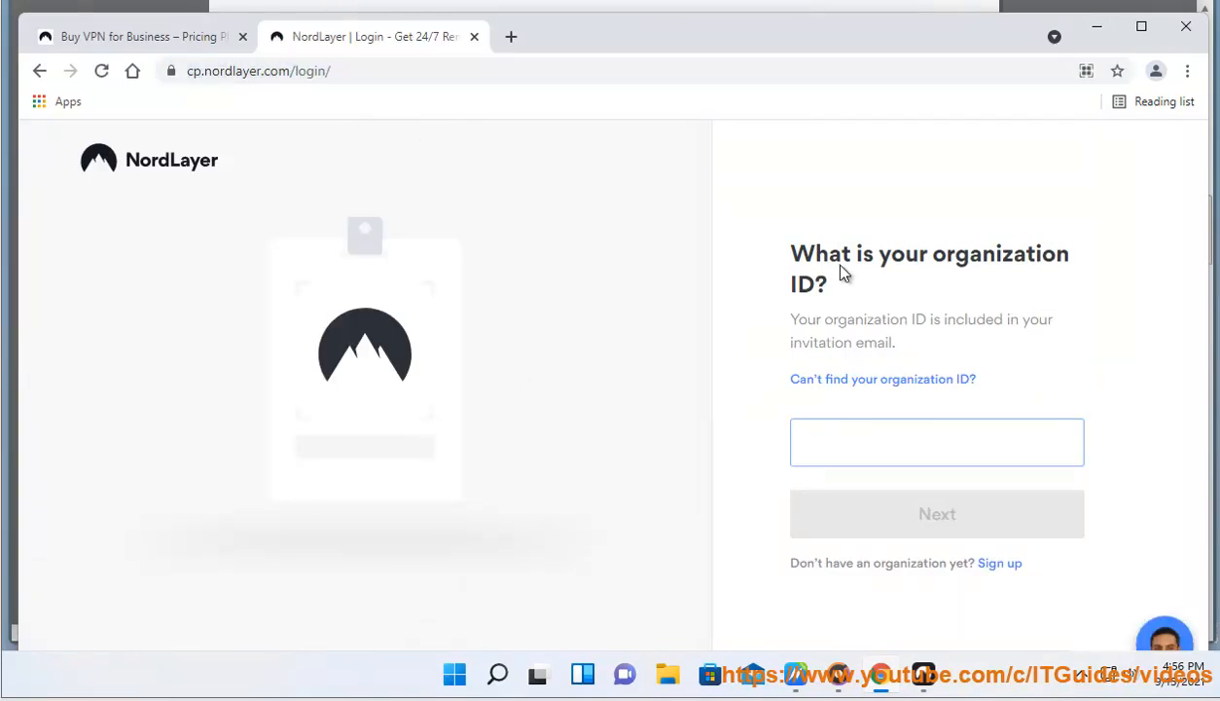
pyautogui.click(937, 513)
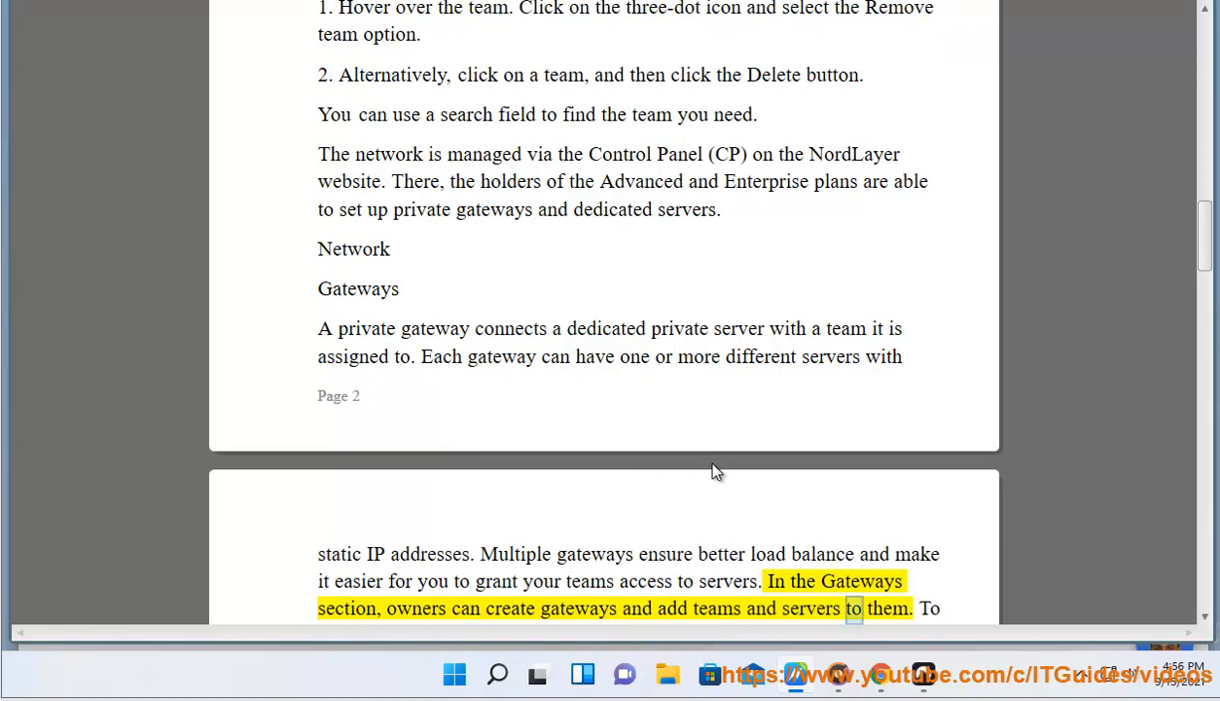
# - Scroll down as the create-gateway and add-team steps are read aloud
pyautogui.scroll(-3)
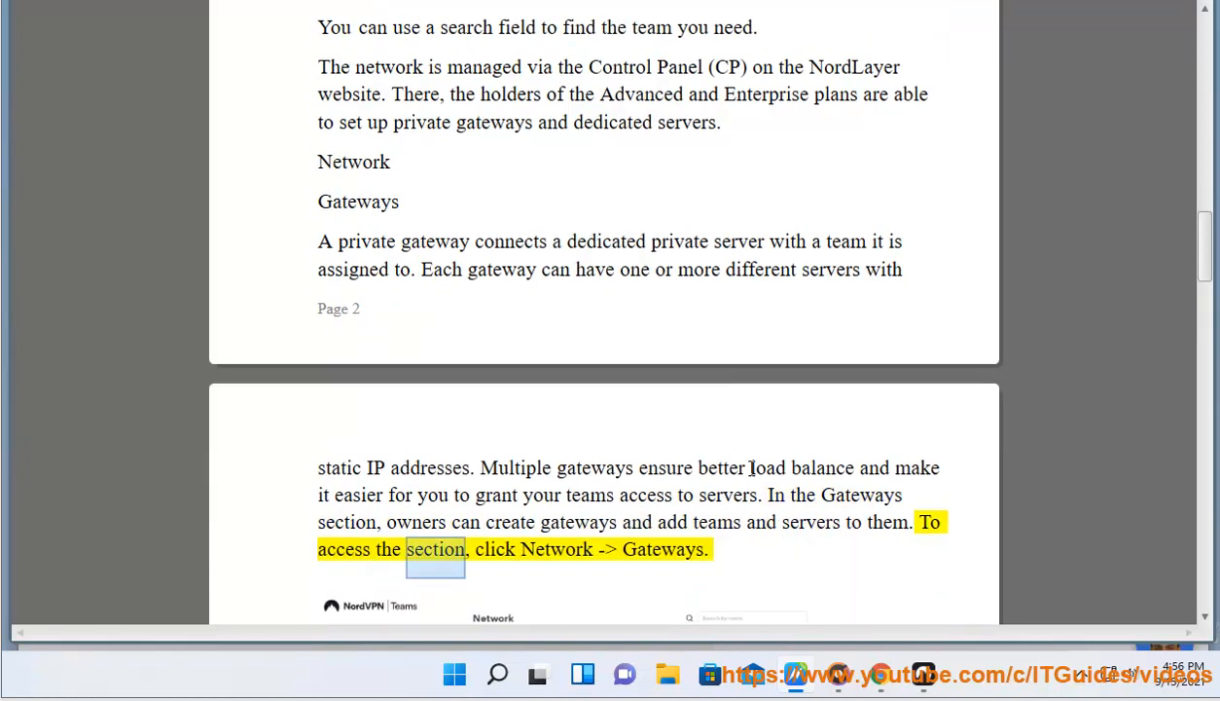
pyautogui.scroll(-3)
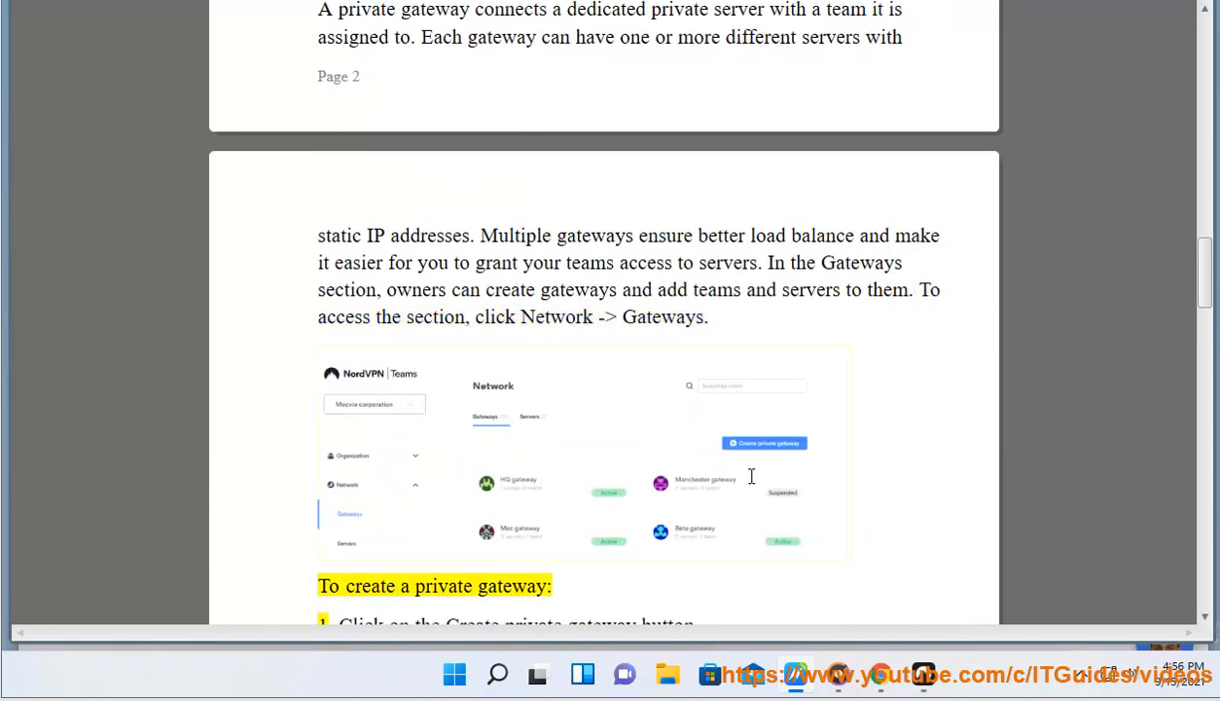
pyautogui.scroll(-3)
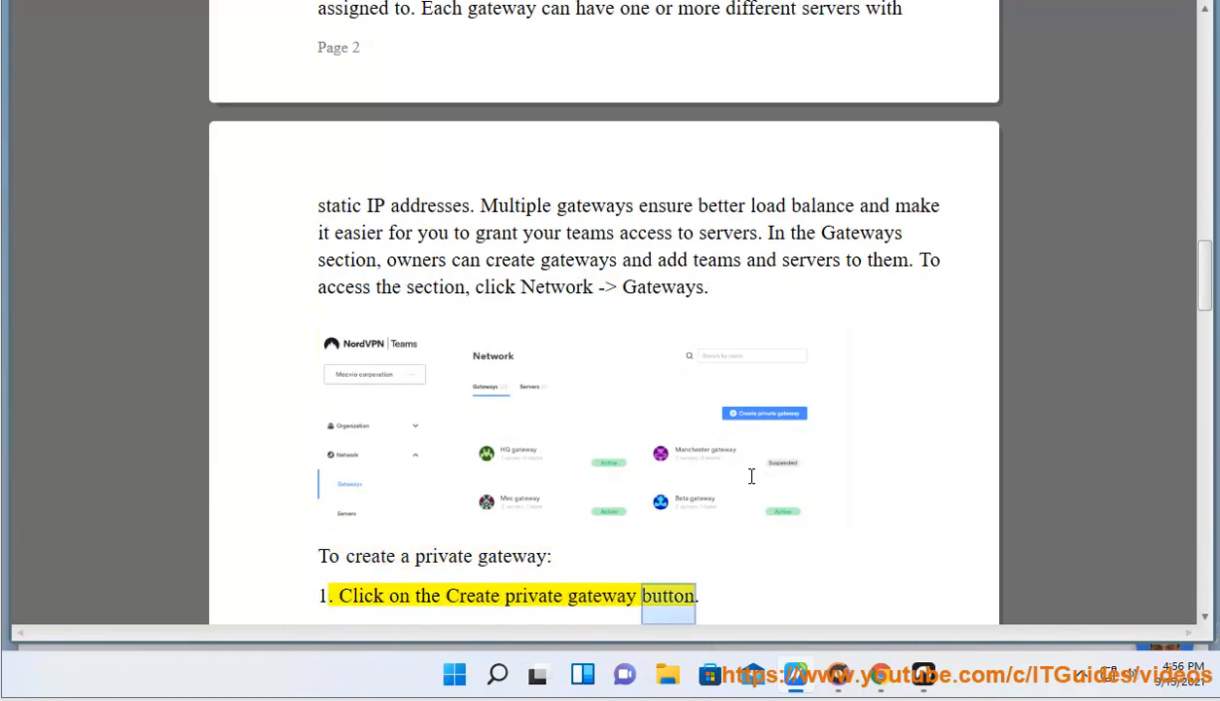
pyautogui.scroll(-3)
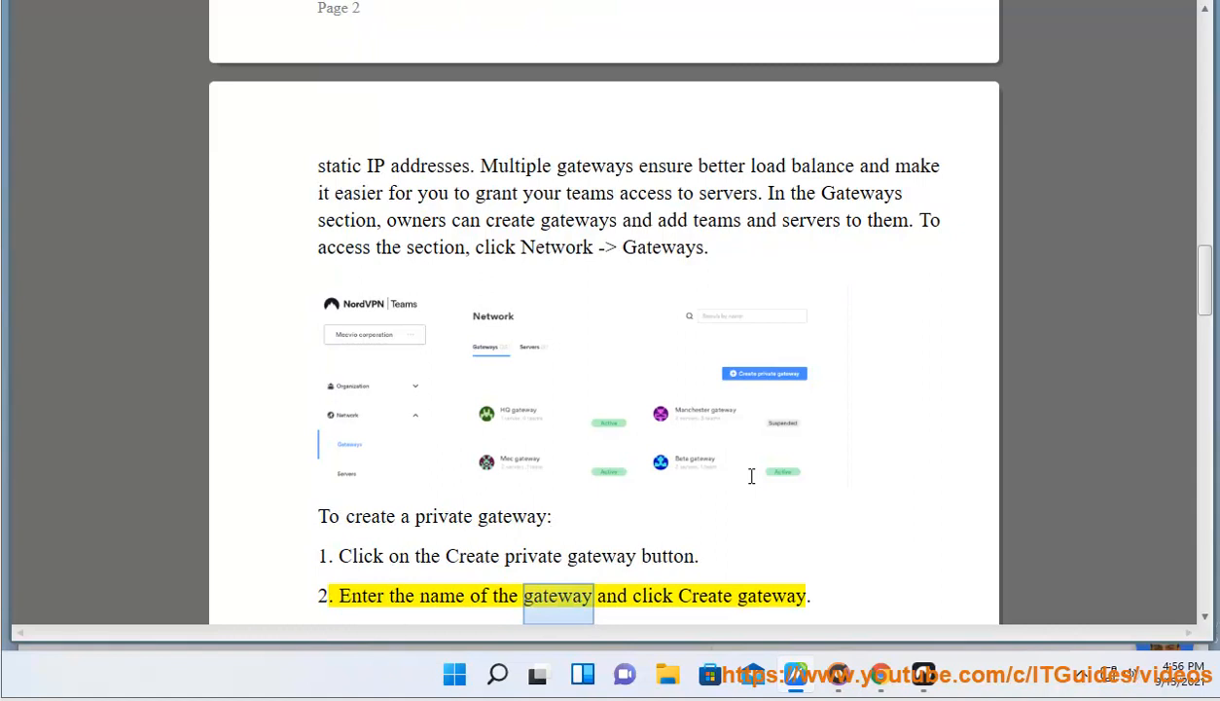
pyautogui.scroll(-3)
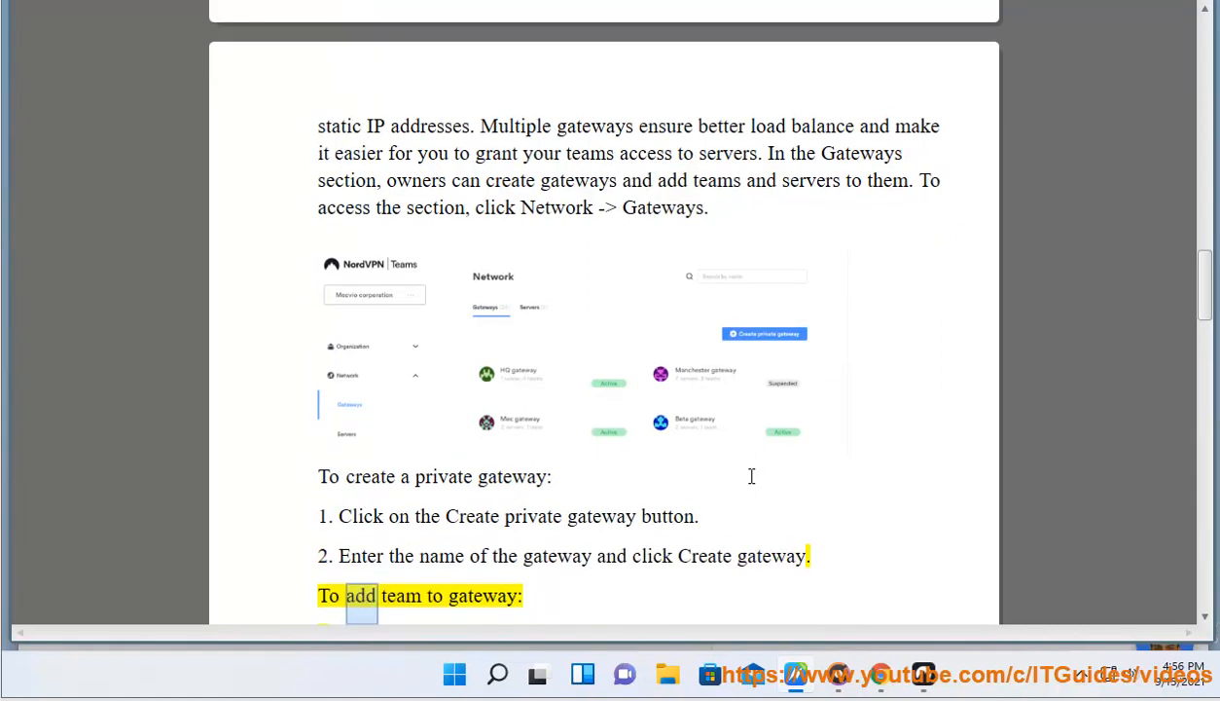
pyautogui.scroll(-3)
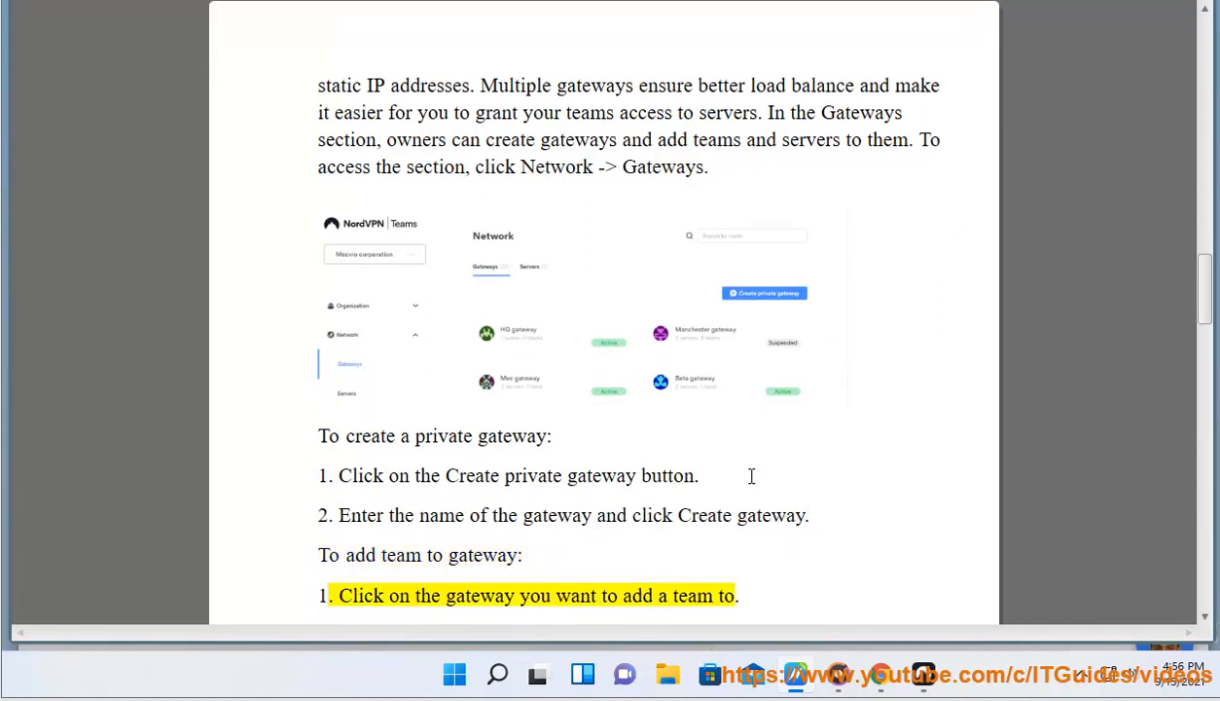
pyautogui.scroll(-3)
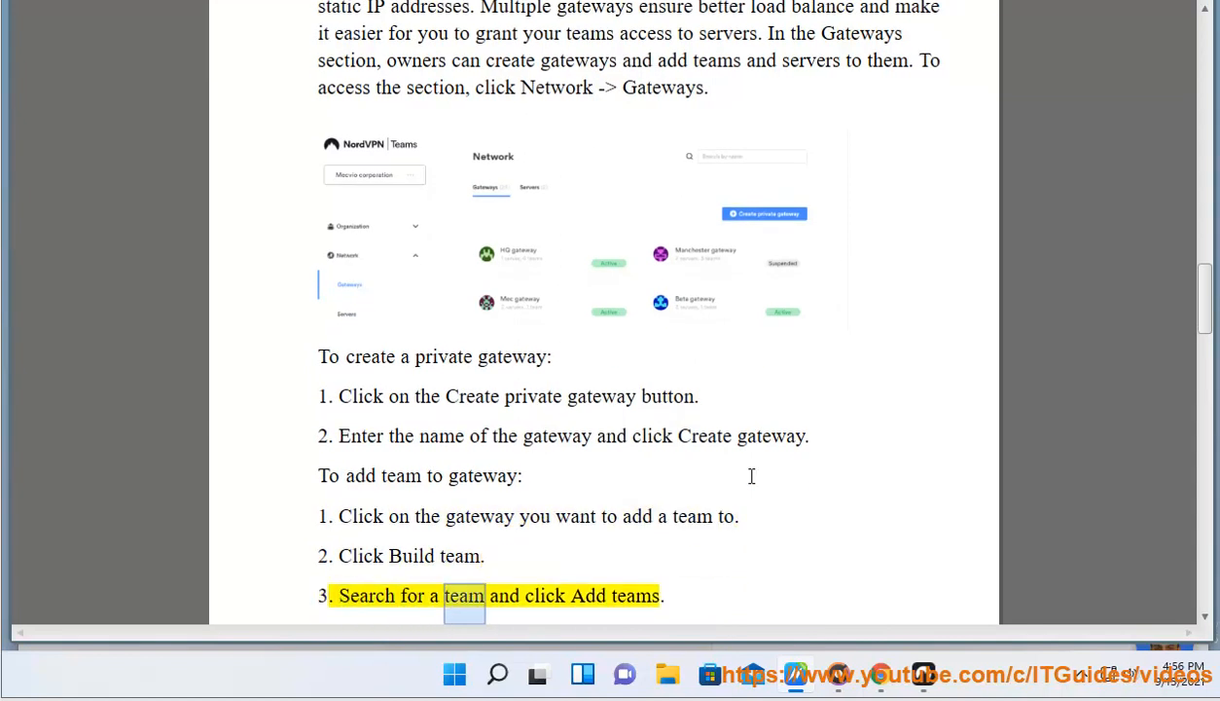
# - Scroll on through the add-servers and suspend/activate gateway steps being read aloud
pyautogui.scroll(-3)
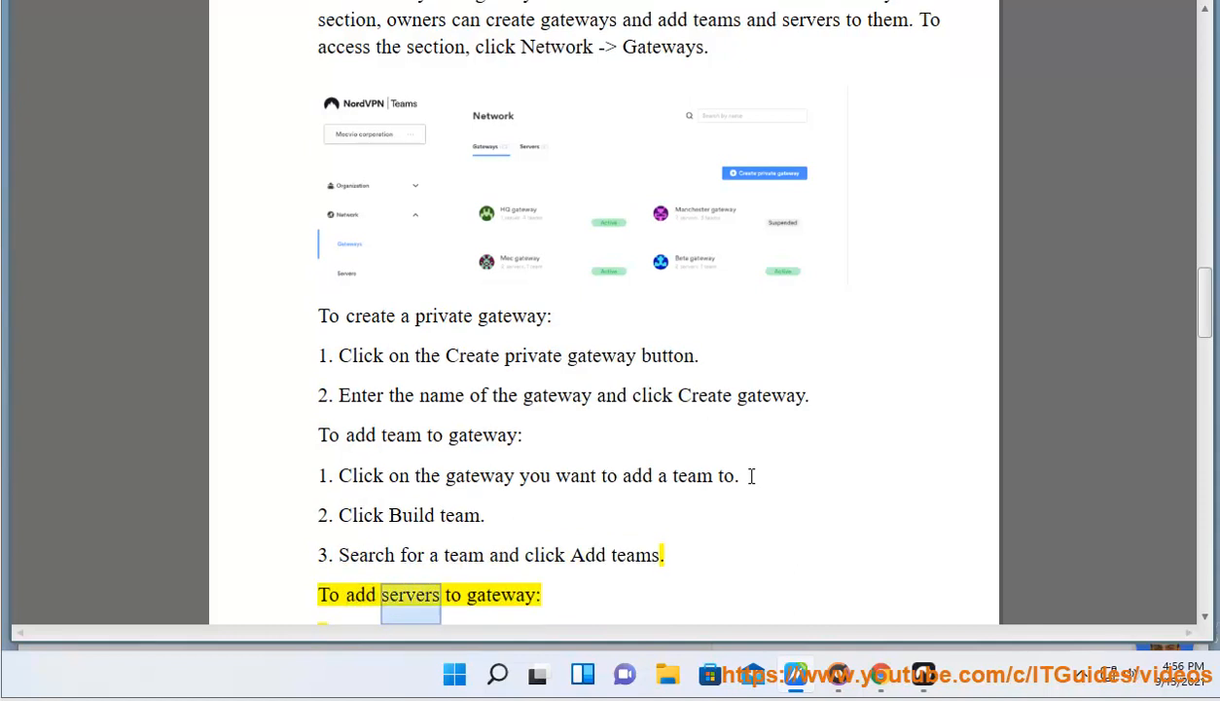
pyautogui.scroll(-3)
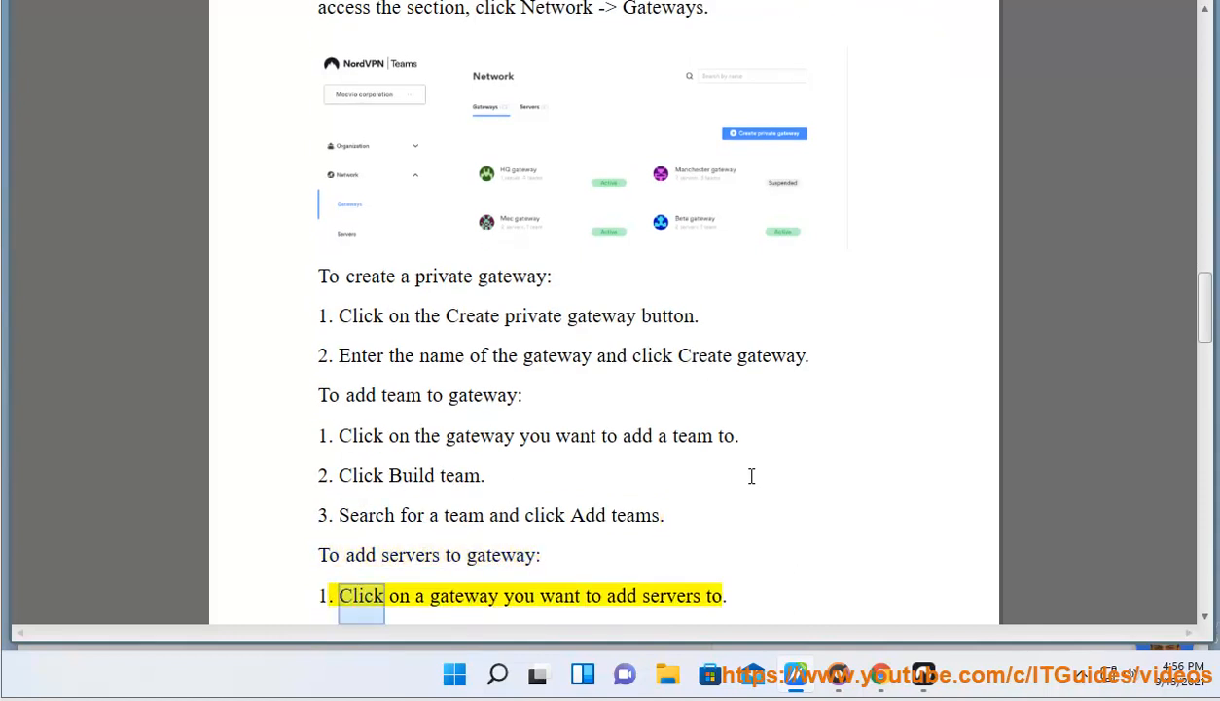
pyautogui.scroll(-3)
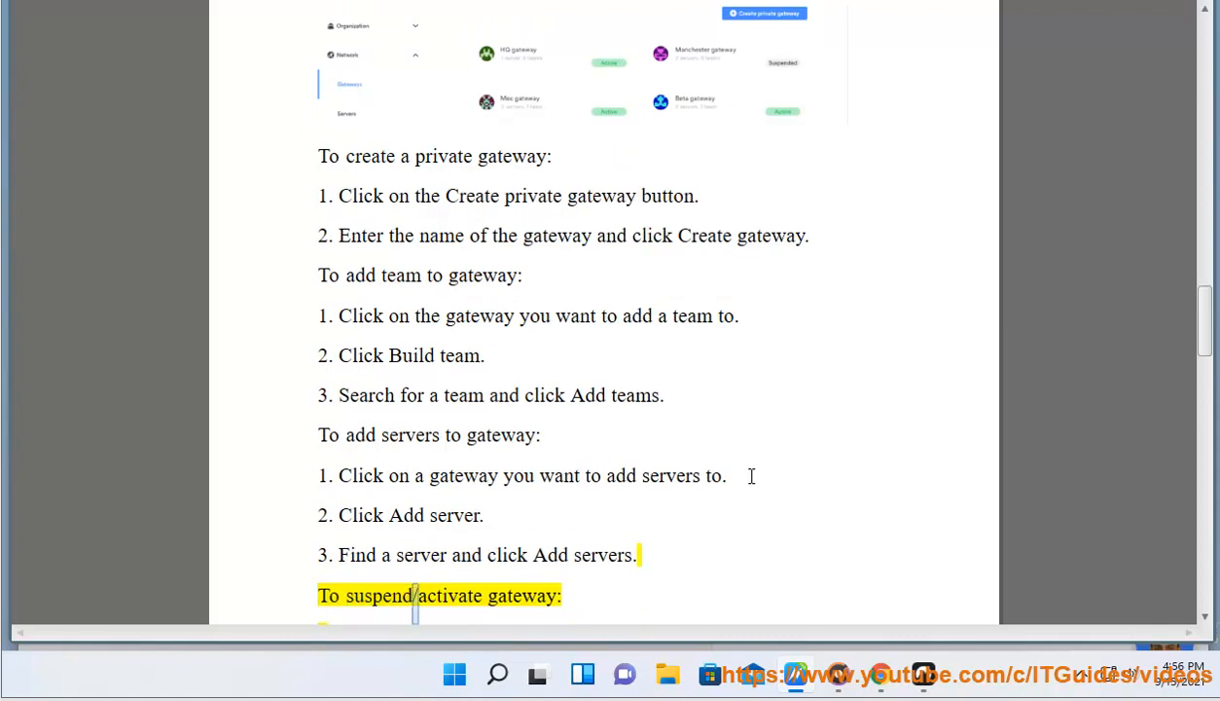
pyautogui.scroll(-3)
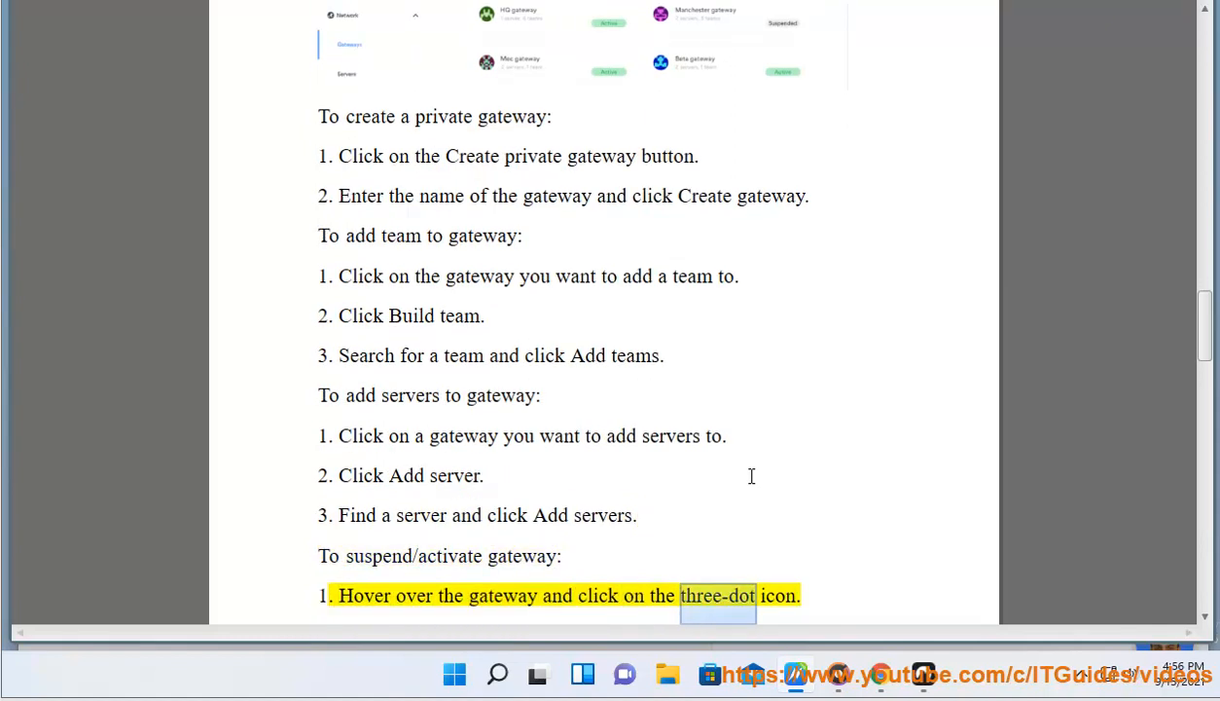
pyautogui.scroll(-3)
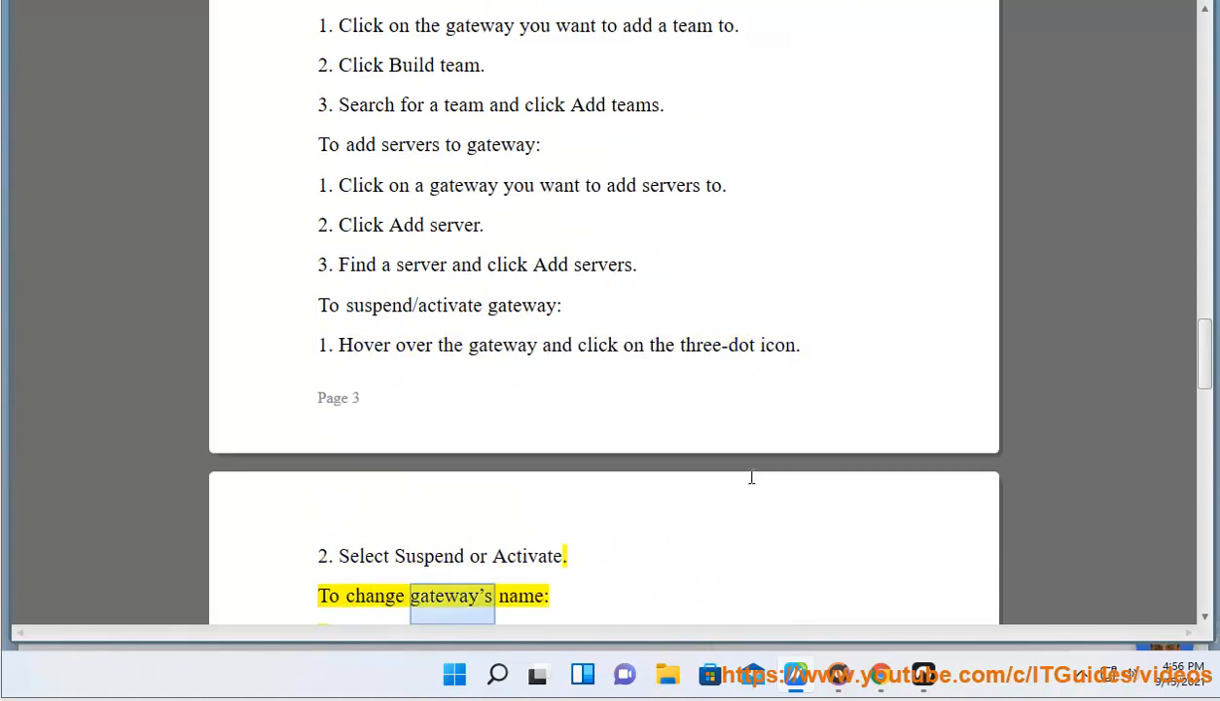
# - Scroll through the change-name and delete-gateway steps as they are read, reaching the Servers heading
pyautogui.scroll(-3)
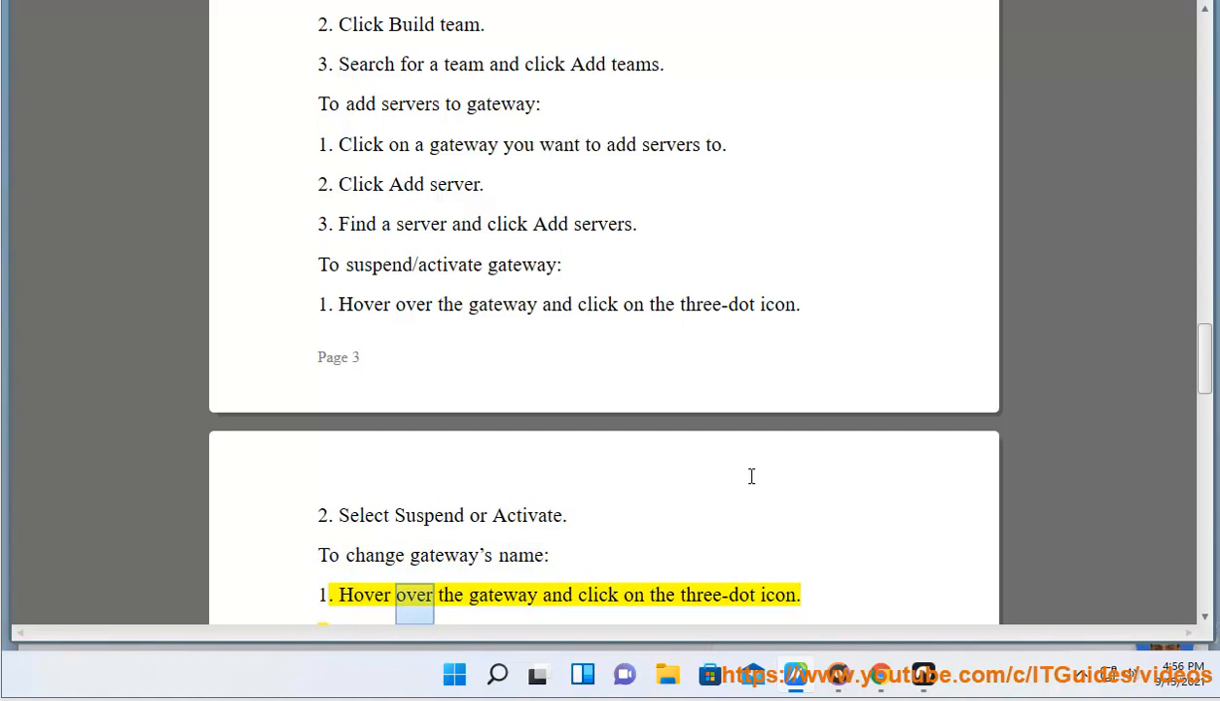
pyautogui.scroll(-3)
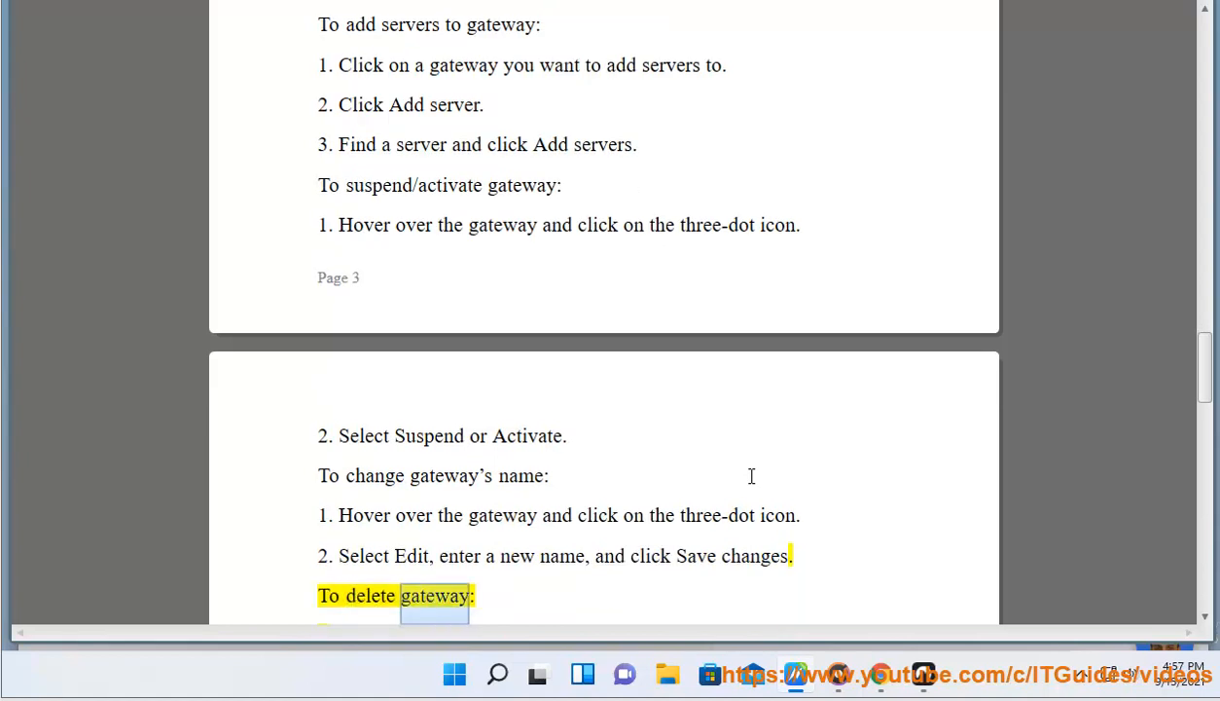
pyautogui.scroll(-3)
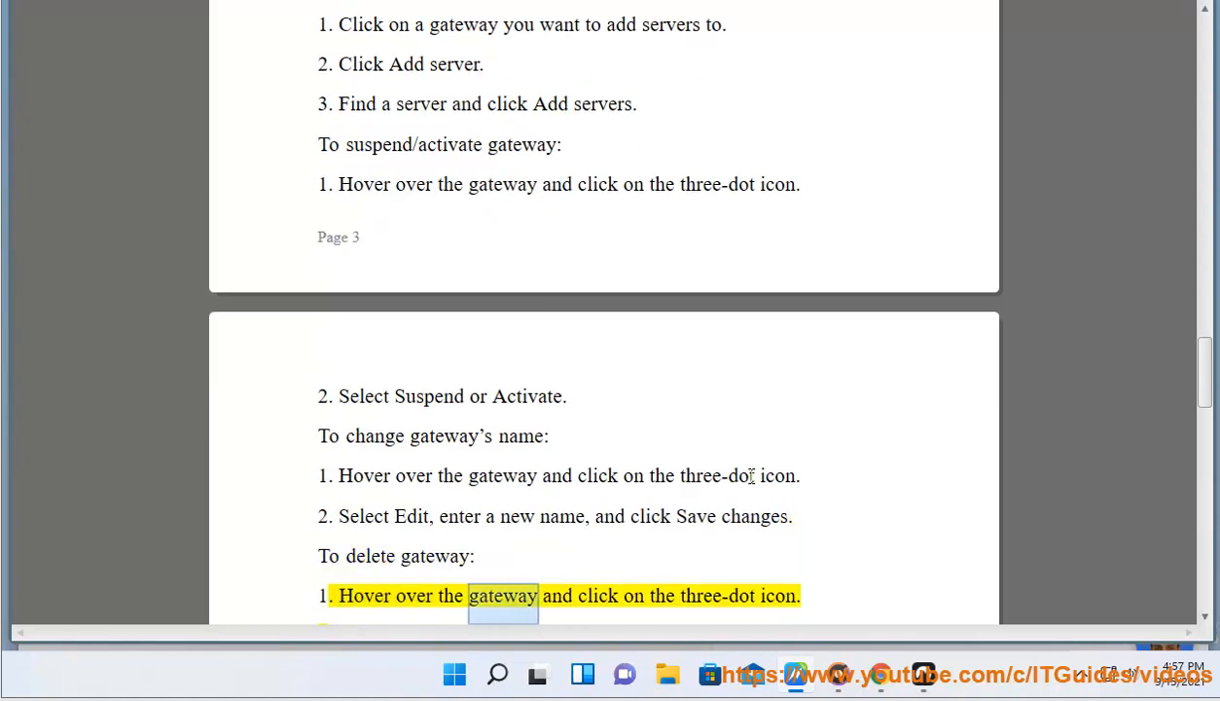
pyautogui.scroll(-3)
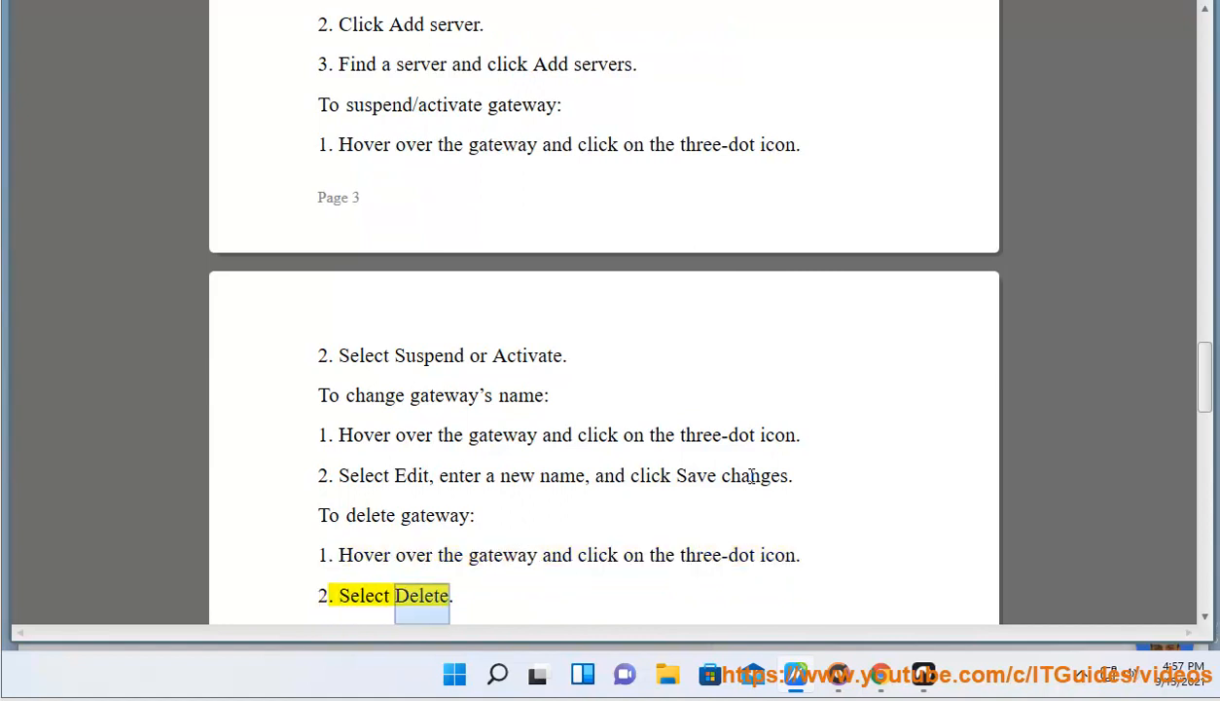
pyautogui.scroll(-3)
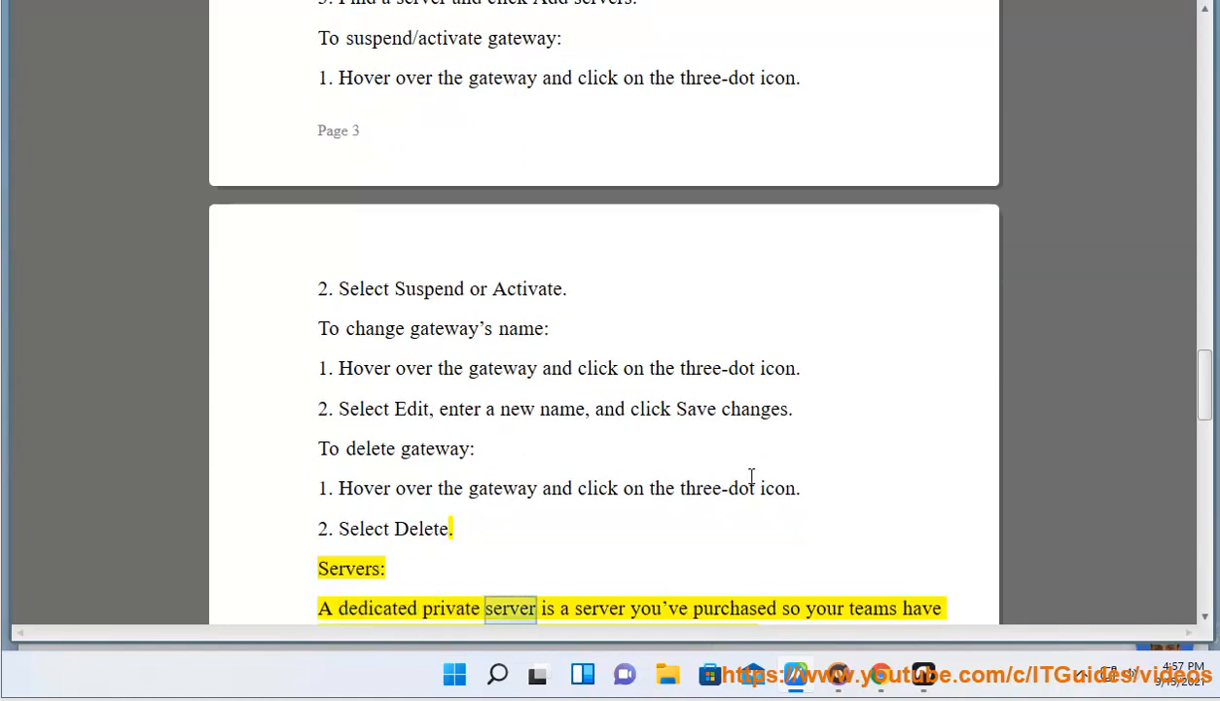
# - Follow the read-aloud through the dedicated private servers paragraph to the site-to-site sentence
pyautogui.scroll(-3)
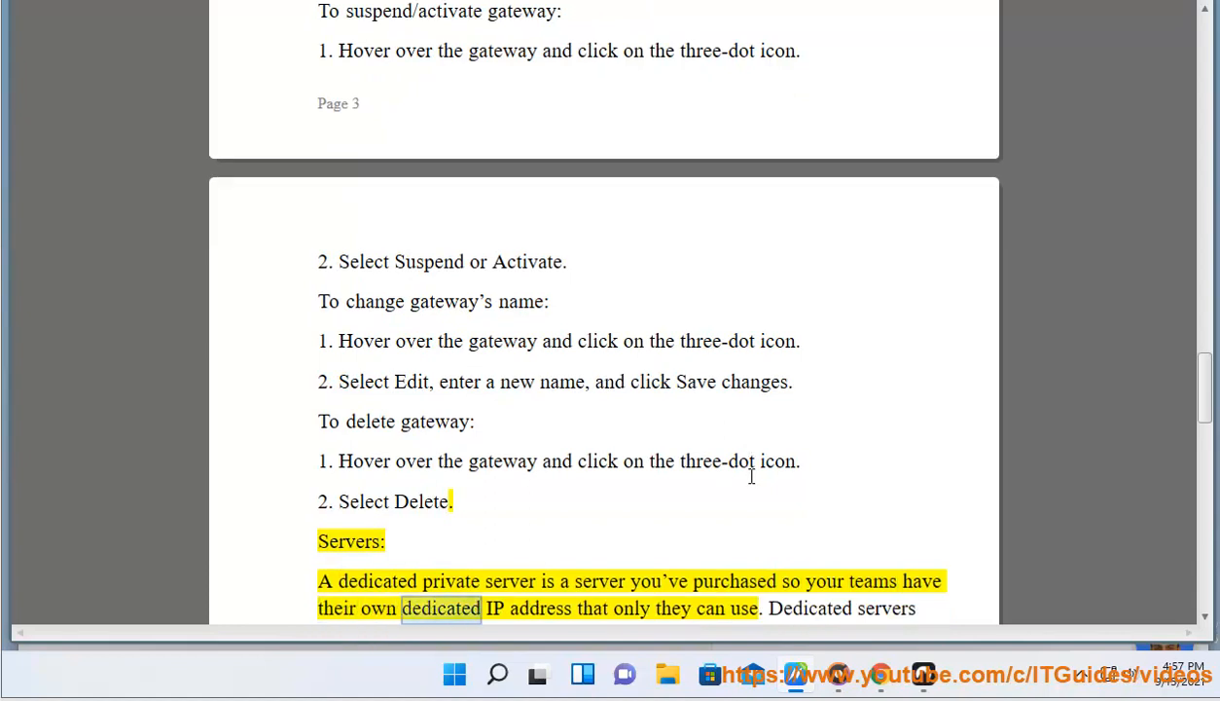
pyautogui.doubleClick(742, 607)
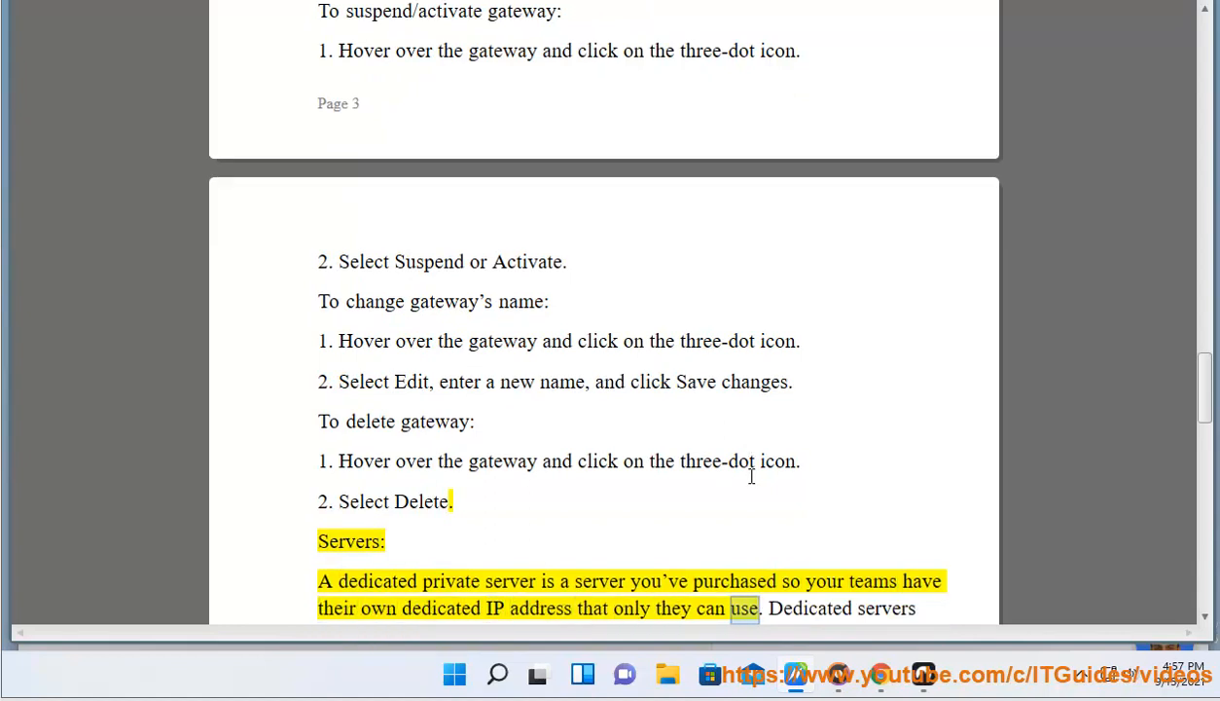
pyautogui.scroll(-3)
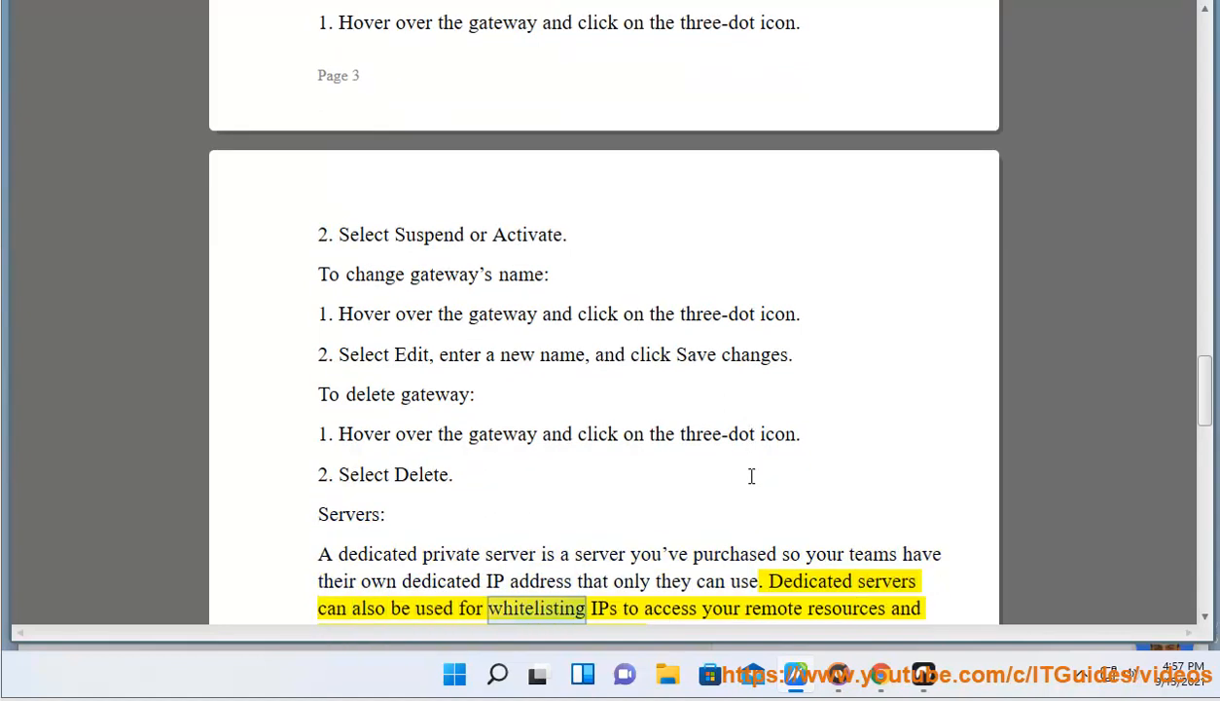
pyautogui.scroll(-3)
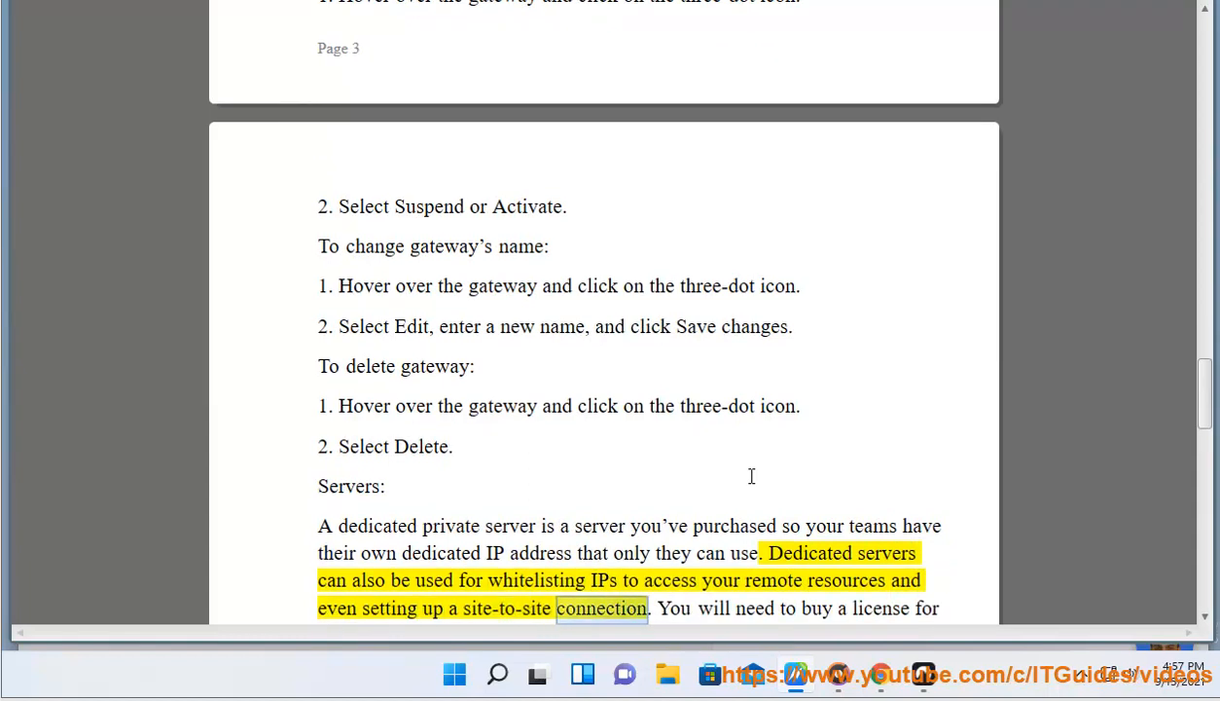
pyautogui.scroll(-3)
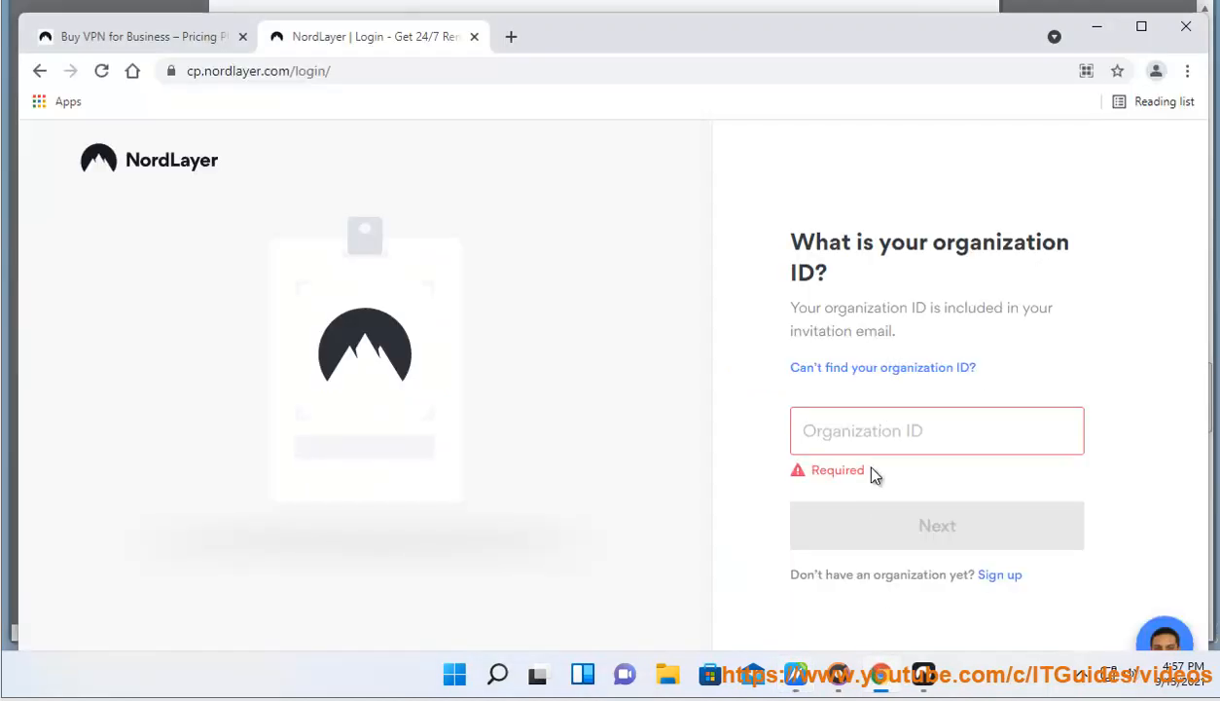
# - Show the NordLayer pricing plans and feature lists in Chrome, then resume the guide's read-aloud
pyautogui.click(146, 35)
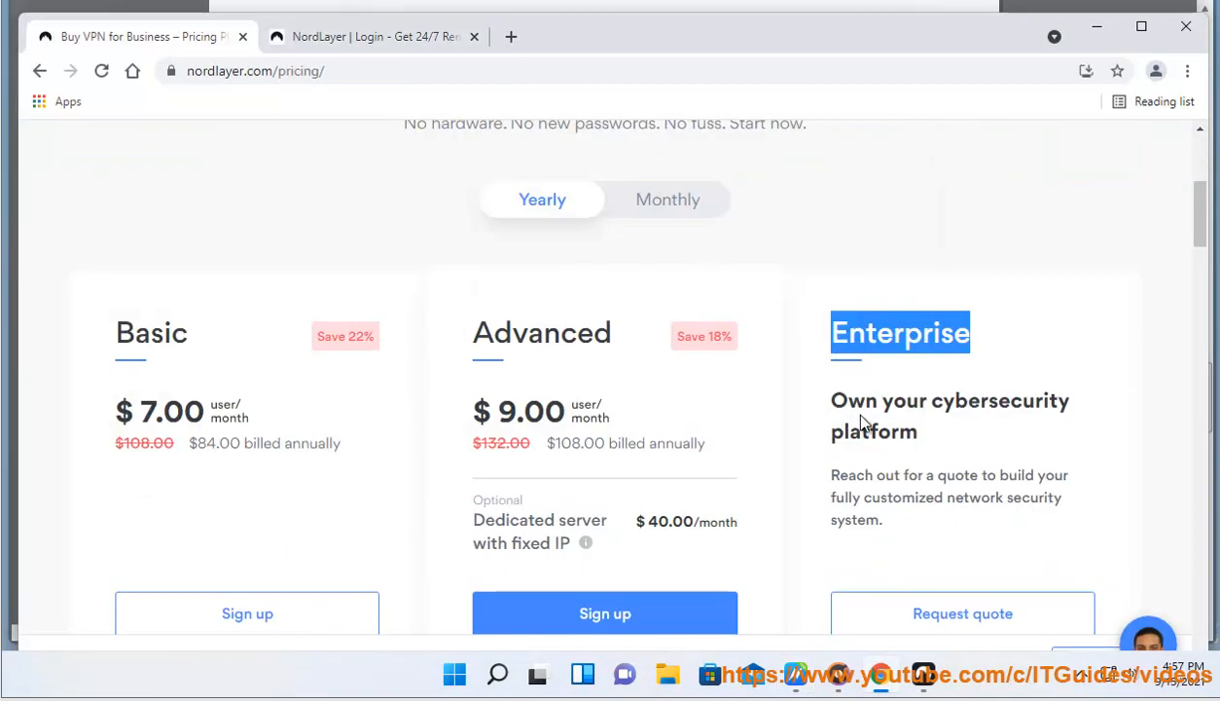
pyautogui.scroll(-3)
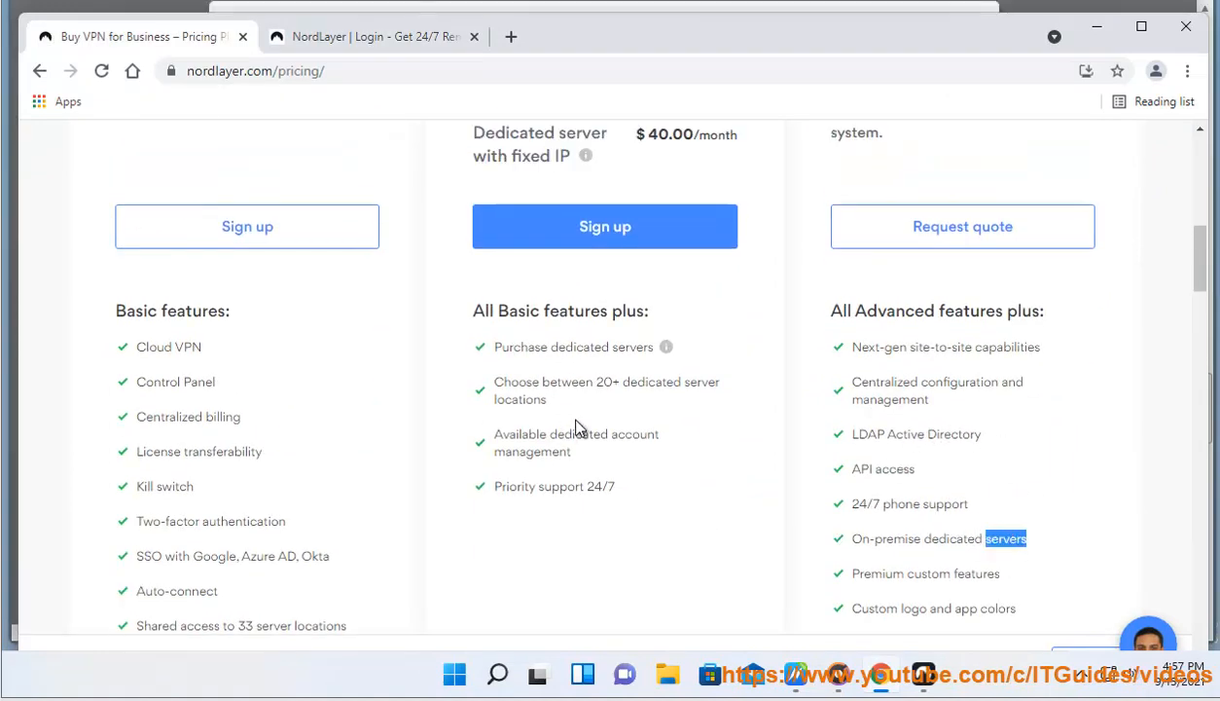
pyautogui.doubleClick(701, 381)
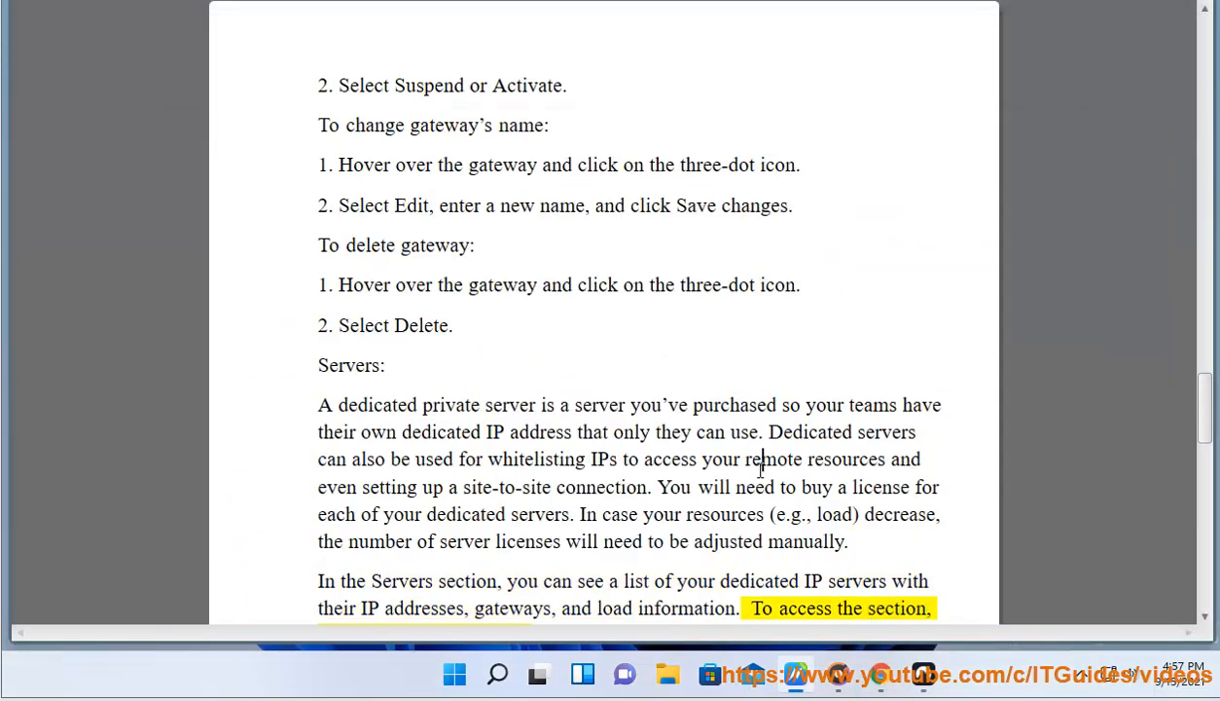
# - Scroll as the Servers access line and delete-server steps are read, reaching the add-server sentence
pyautogui.scroll(-3)
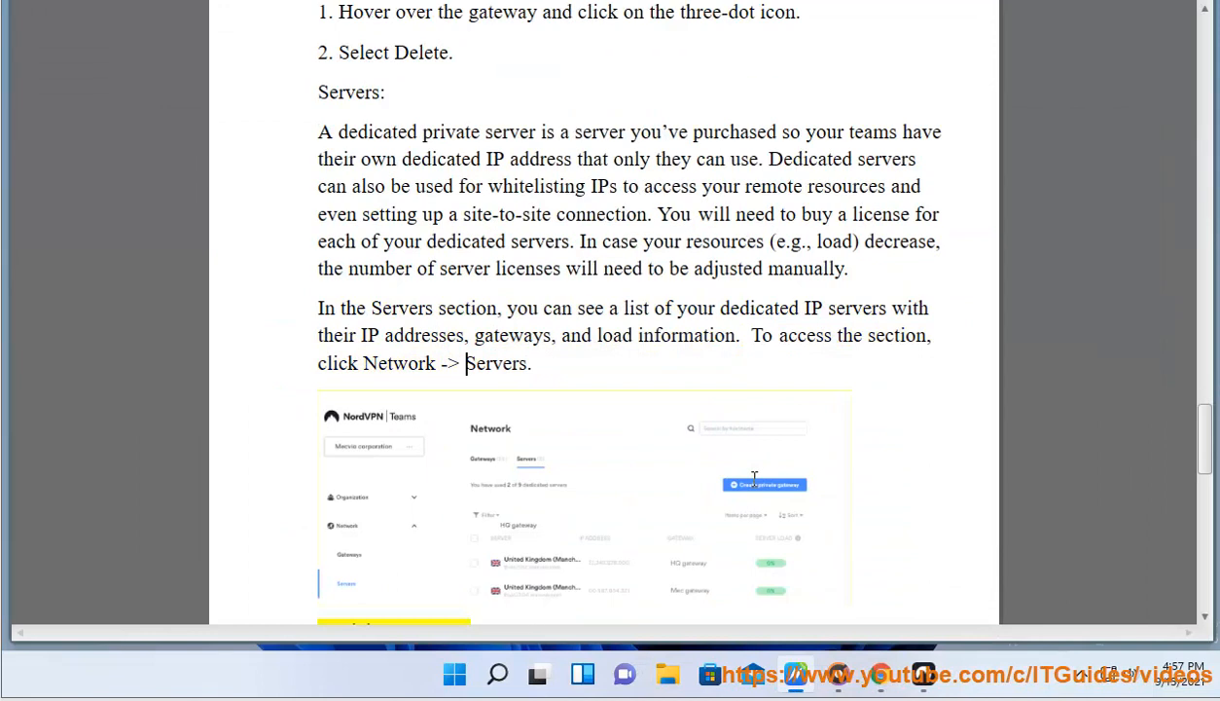
pyautogui.scroll(-3)
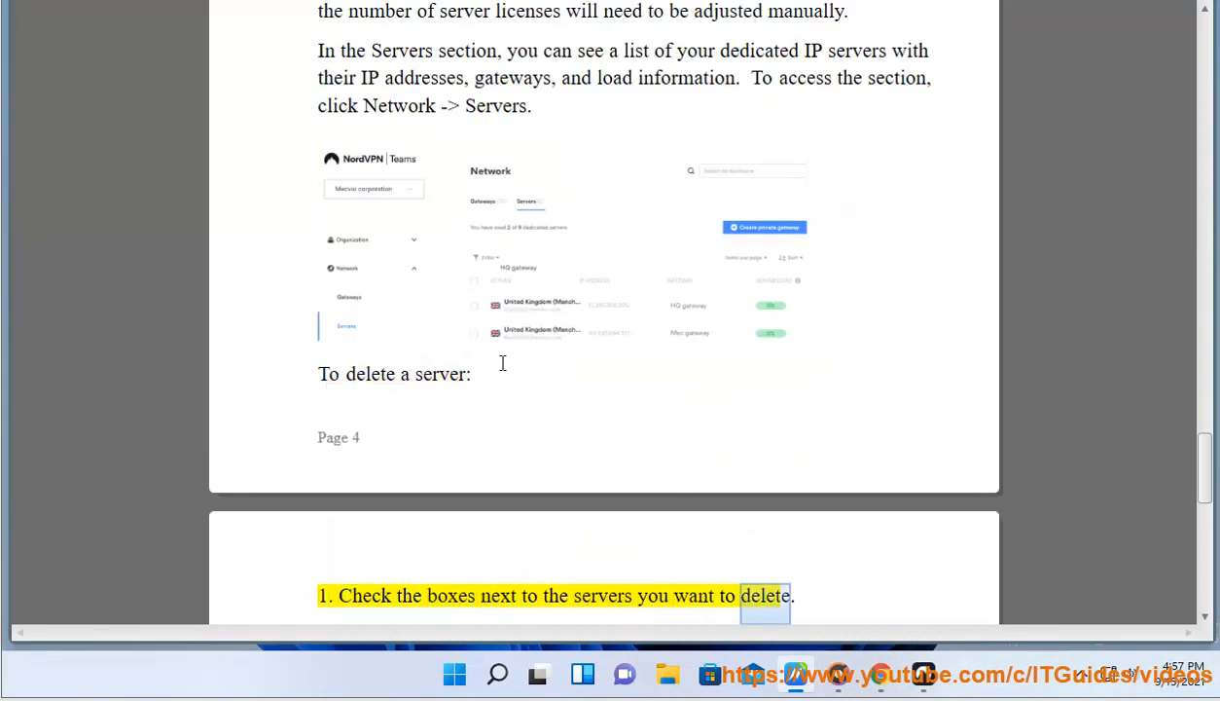
pyautogui.scroll(-3)
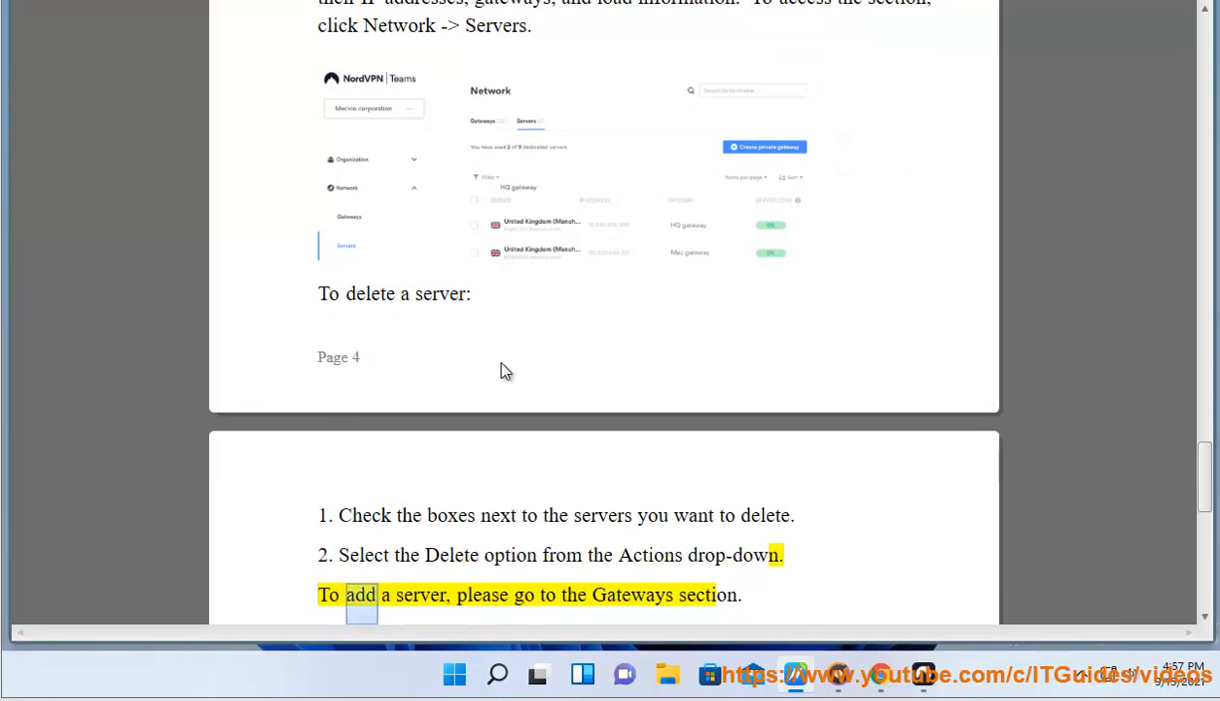
pyautogui.click(705, 596)
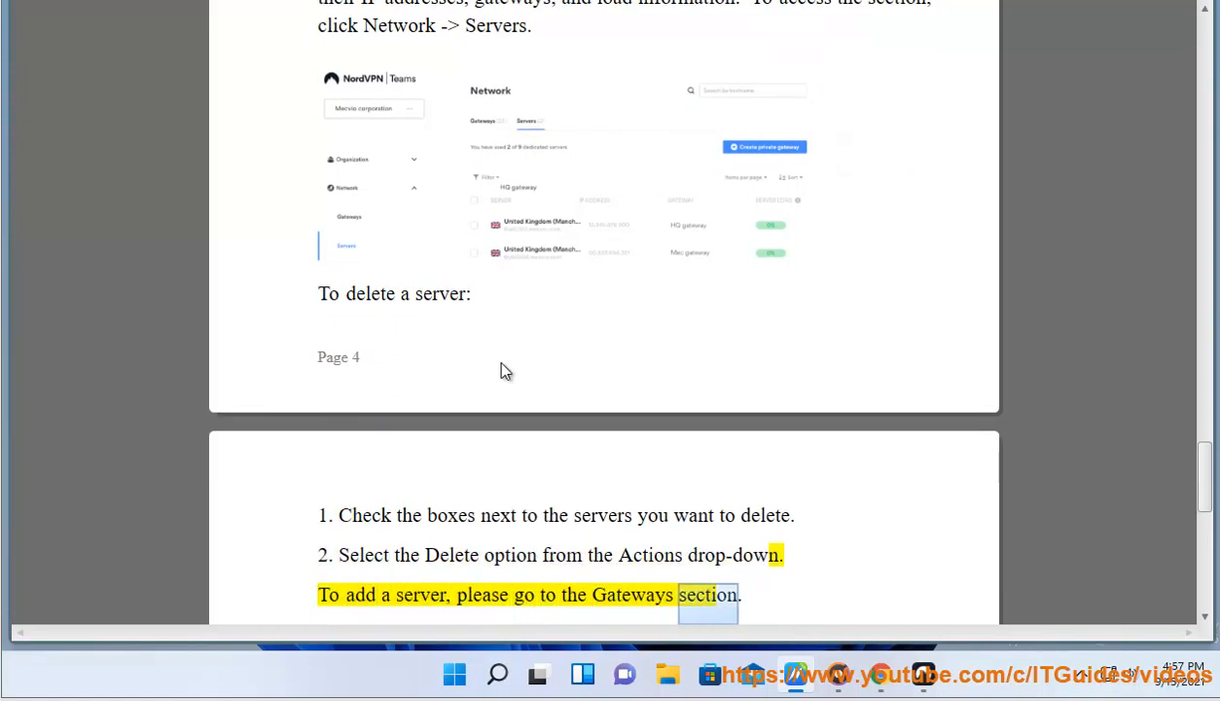